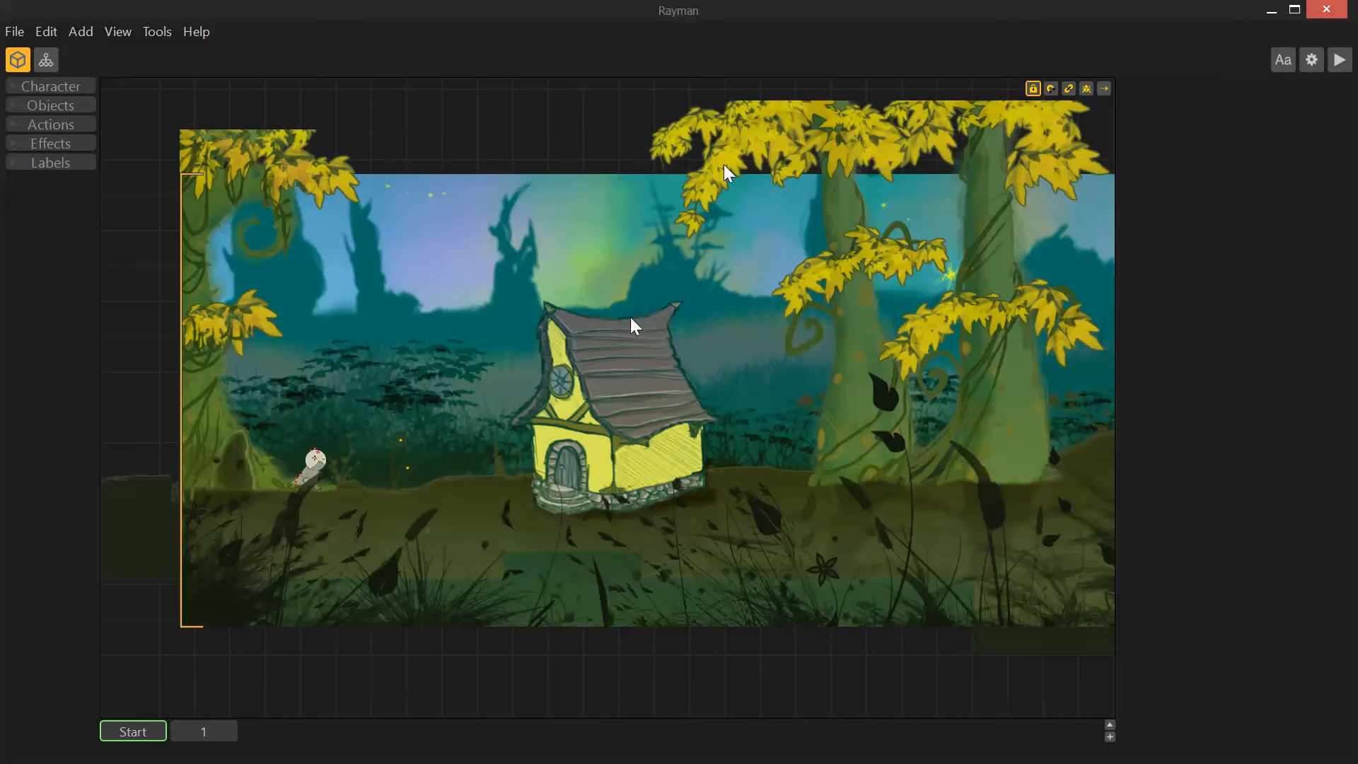
- Add the treasure chest, transparent black house and second yellow house objects to the scene
left_click(1339, 59)
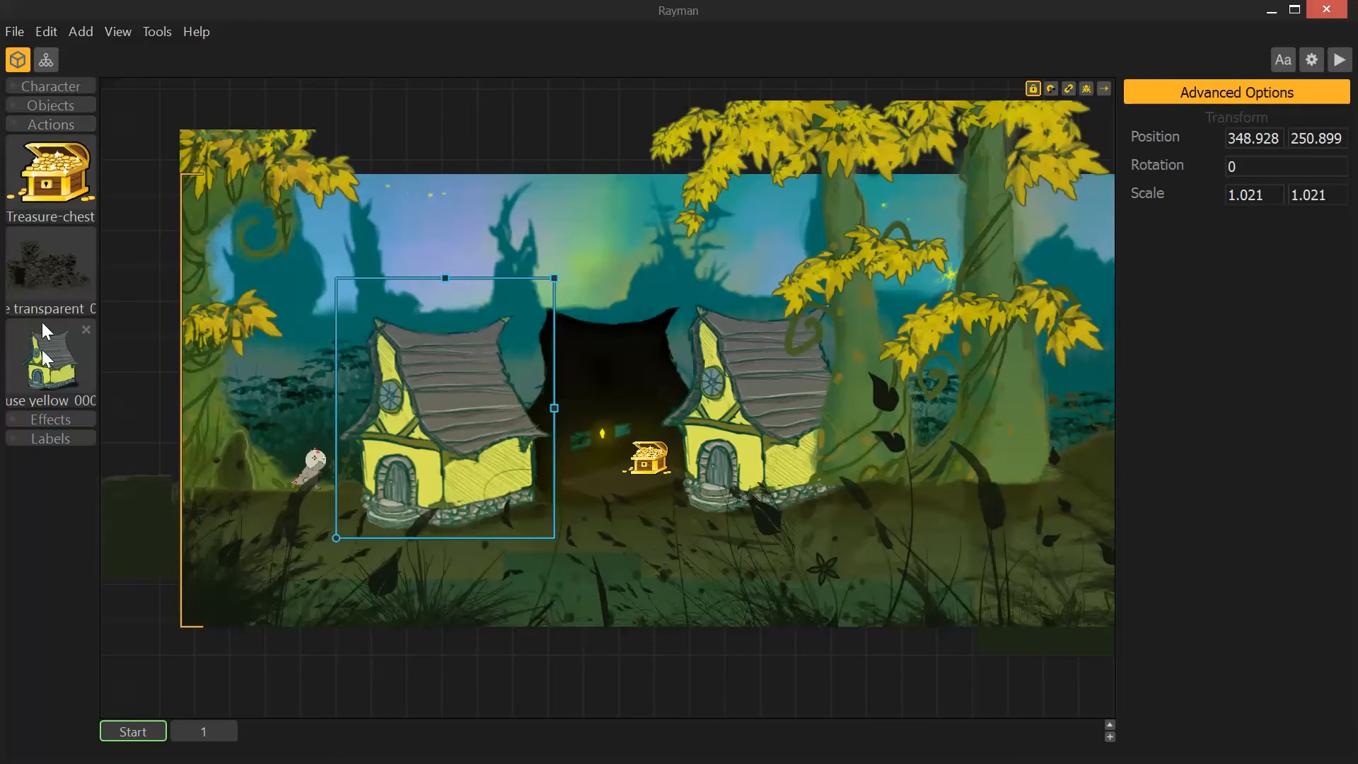
- Open the yellow house power-up action's collision shape in the Shape Editor, then close it
left_click(51, 359)
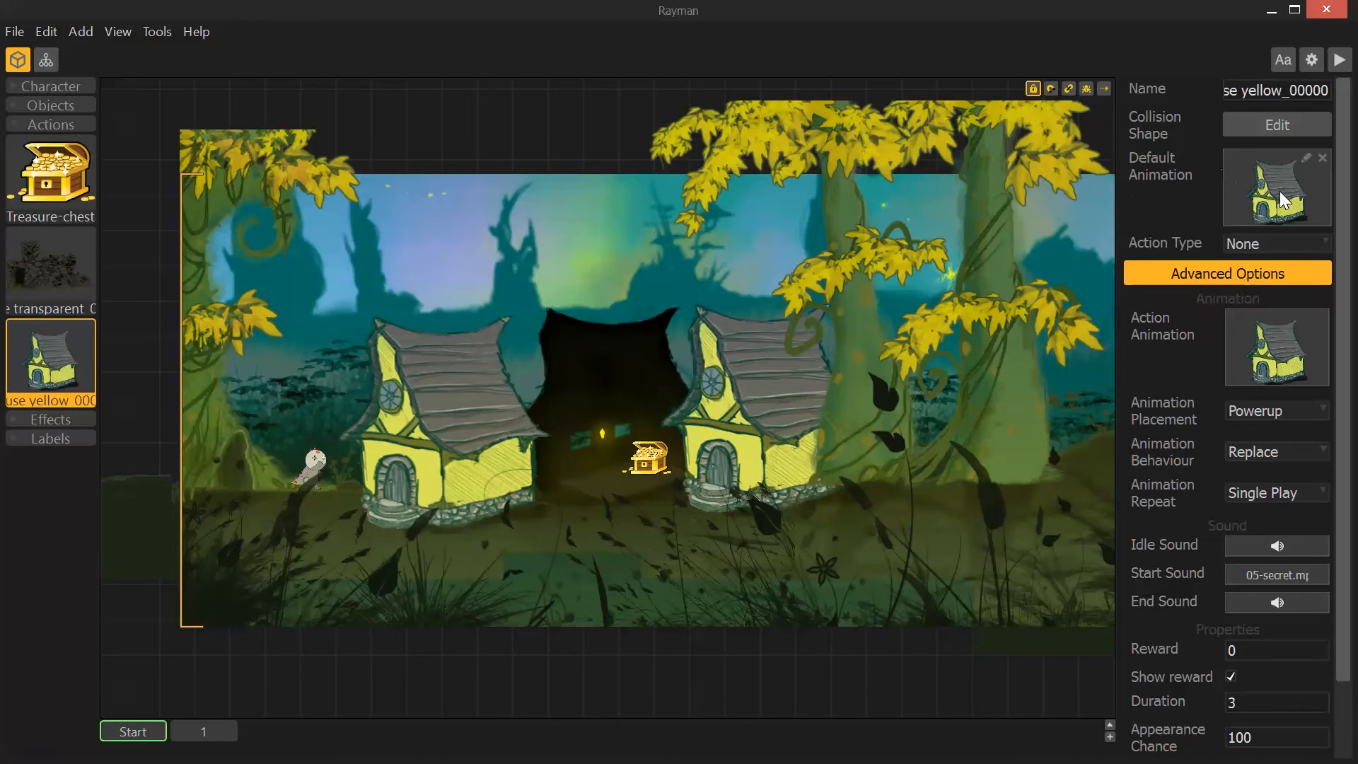
left_click(1275, 124)
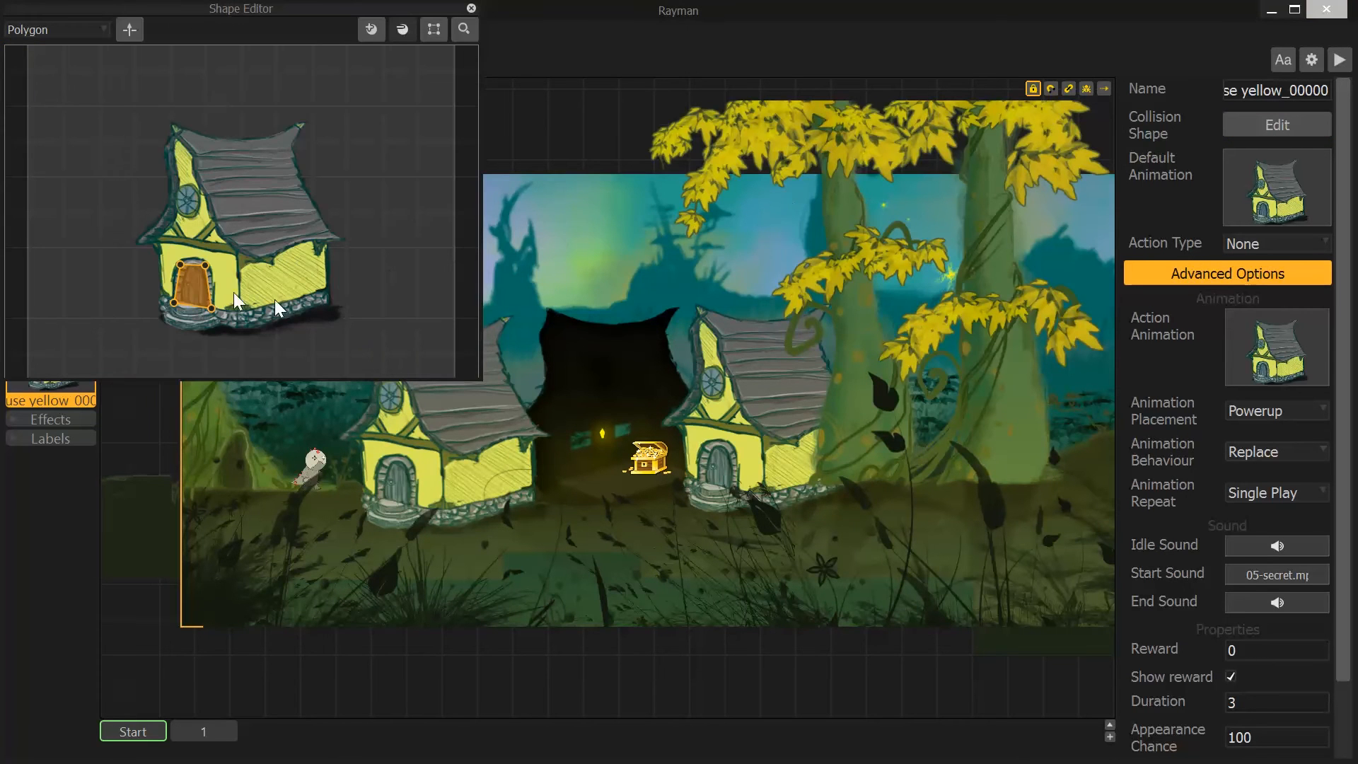
left_click(471, 9)
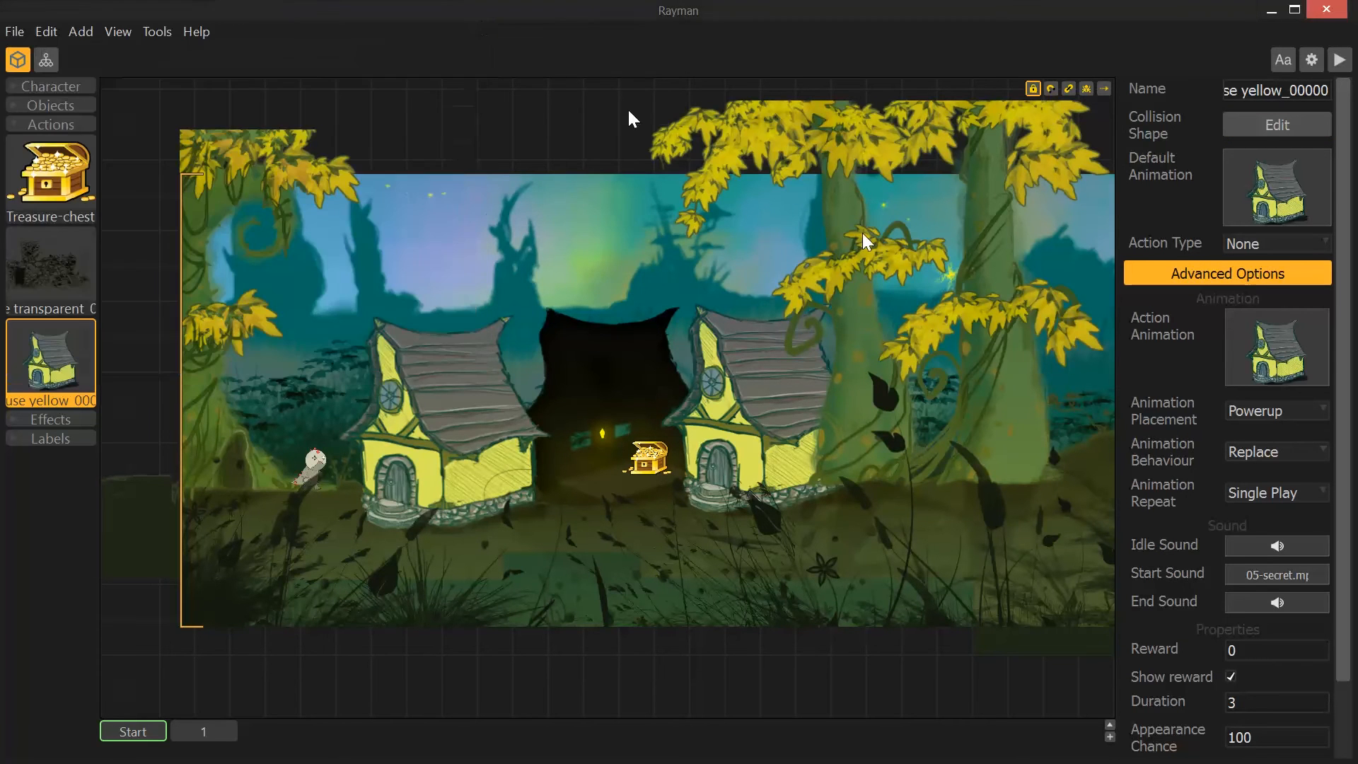
mouse_move(903, 436)
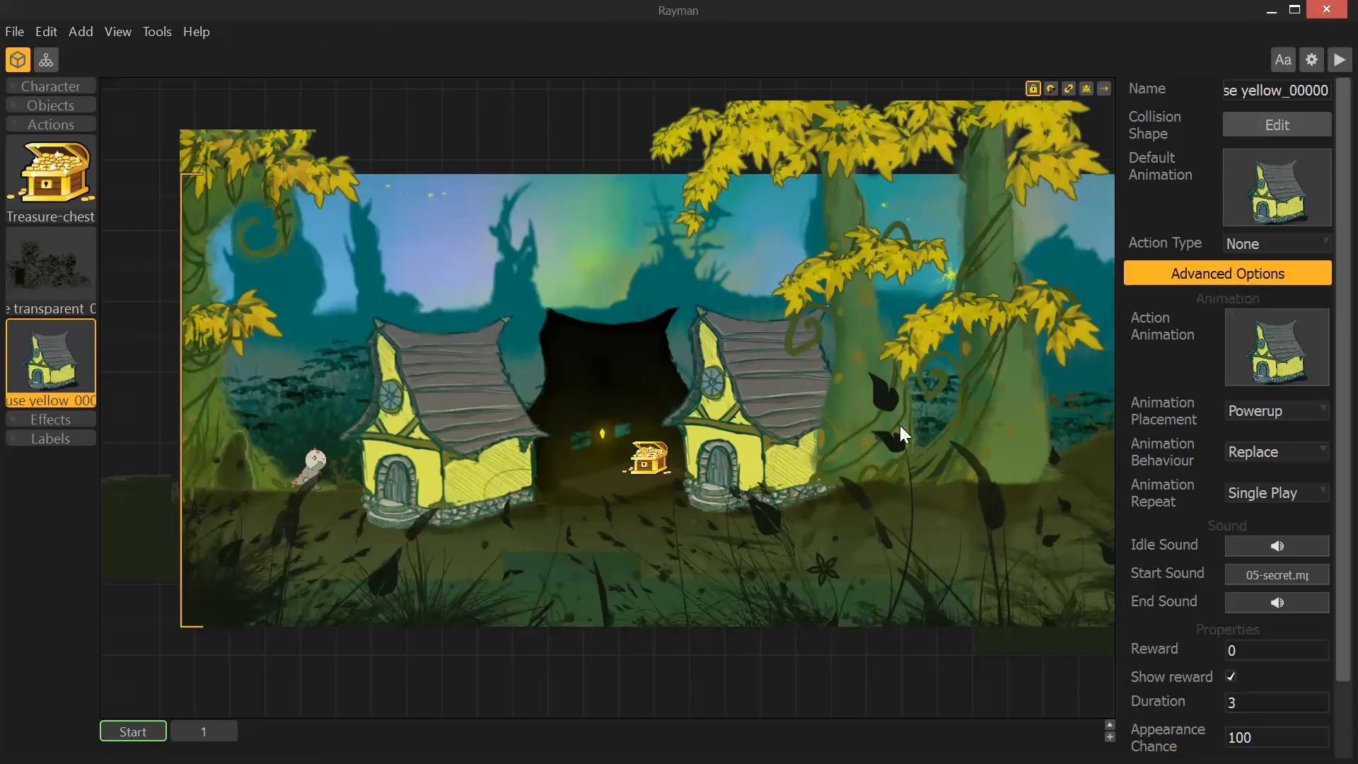
mouse_move(1303, 329)
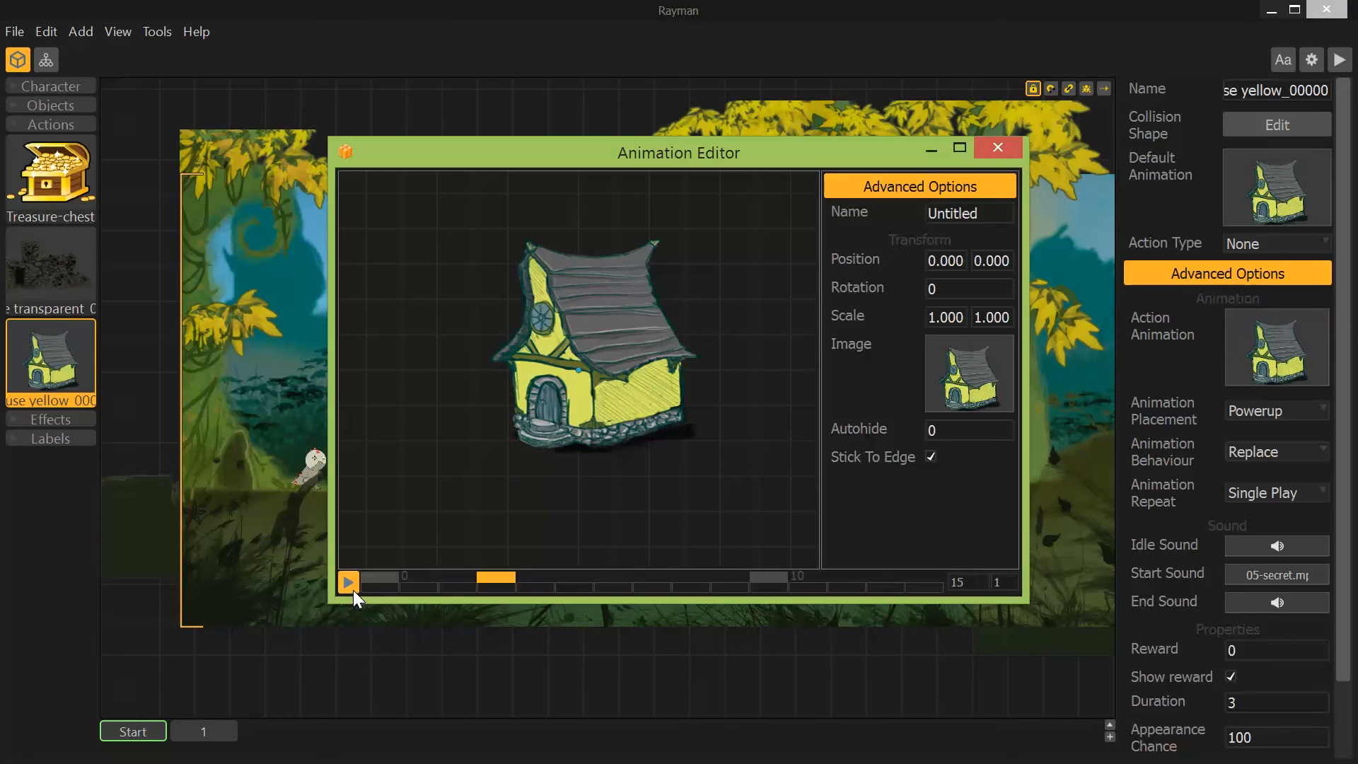
left_click(347, 582)
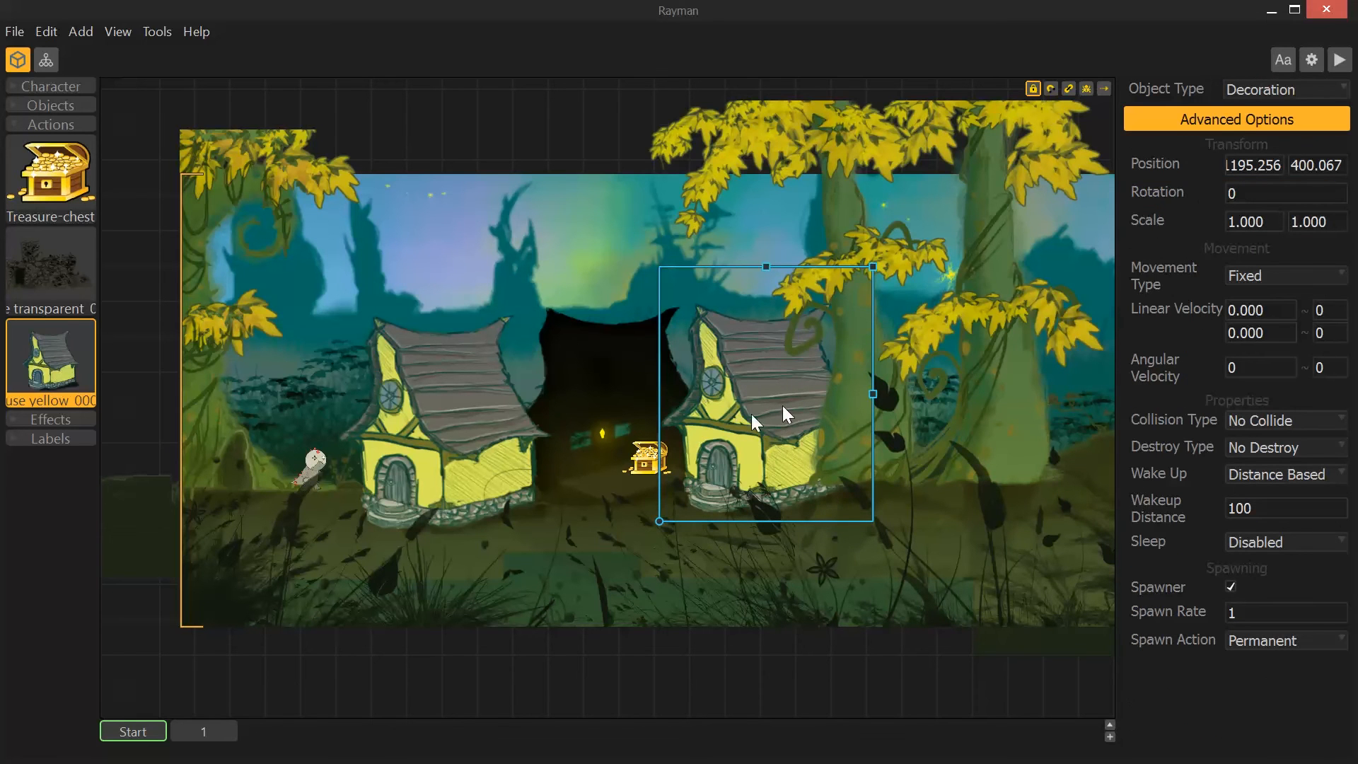
mouse_move(783, 418)
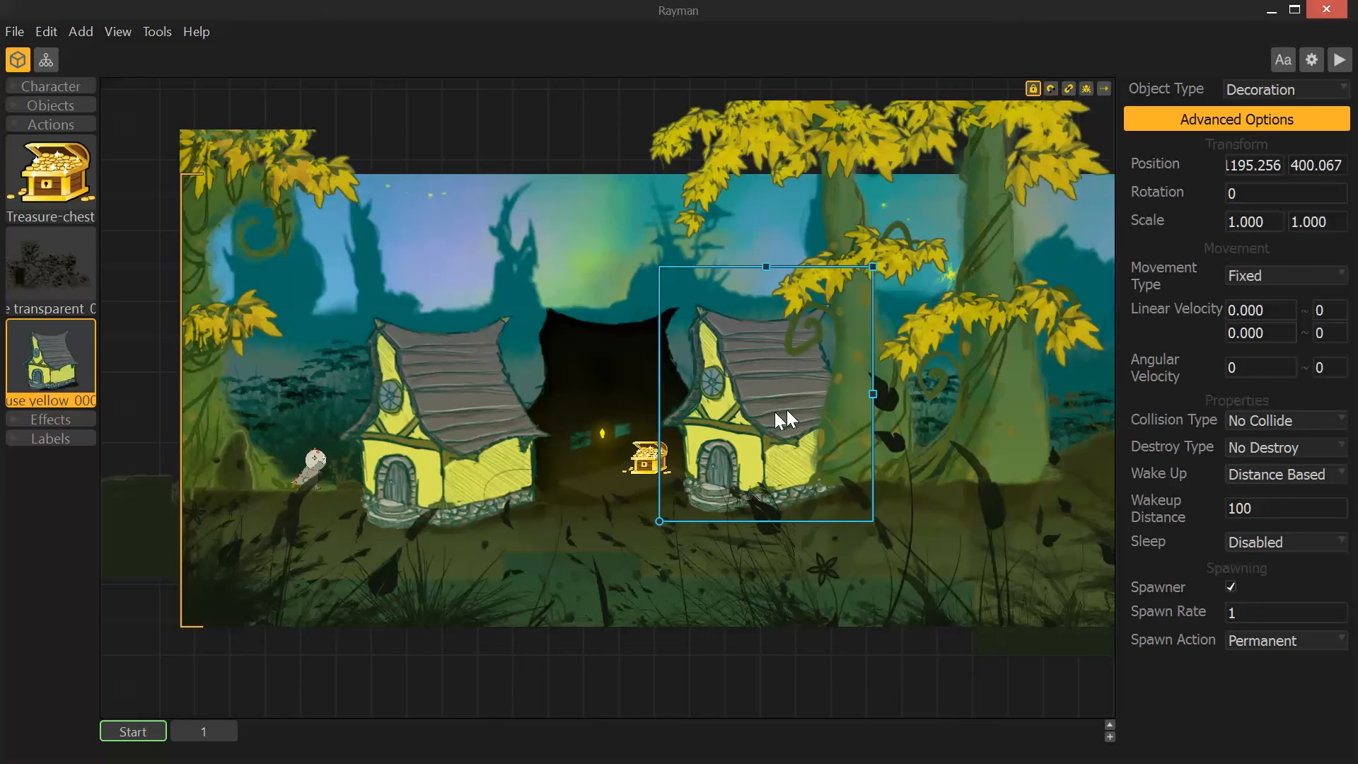
mouse_move(1273, 516)
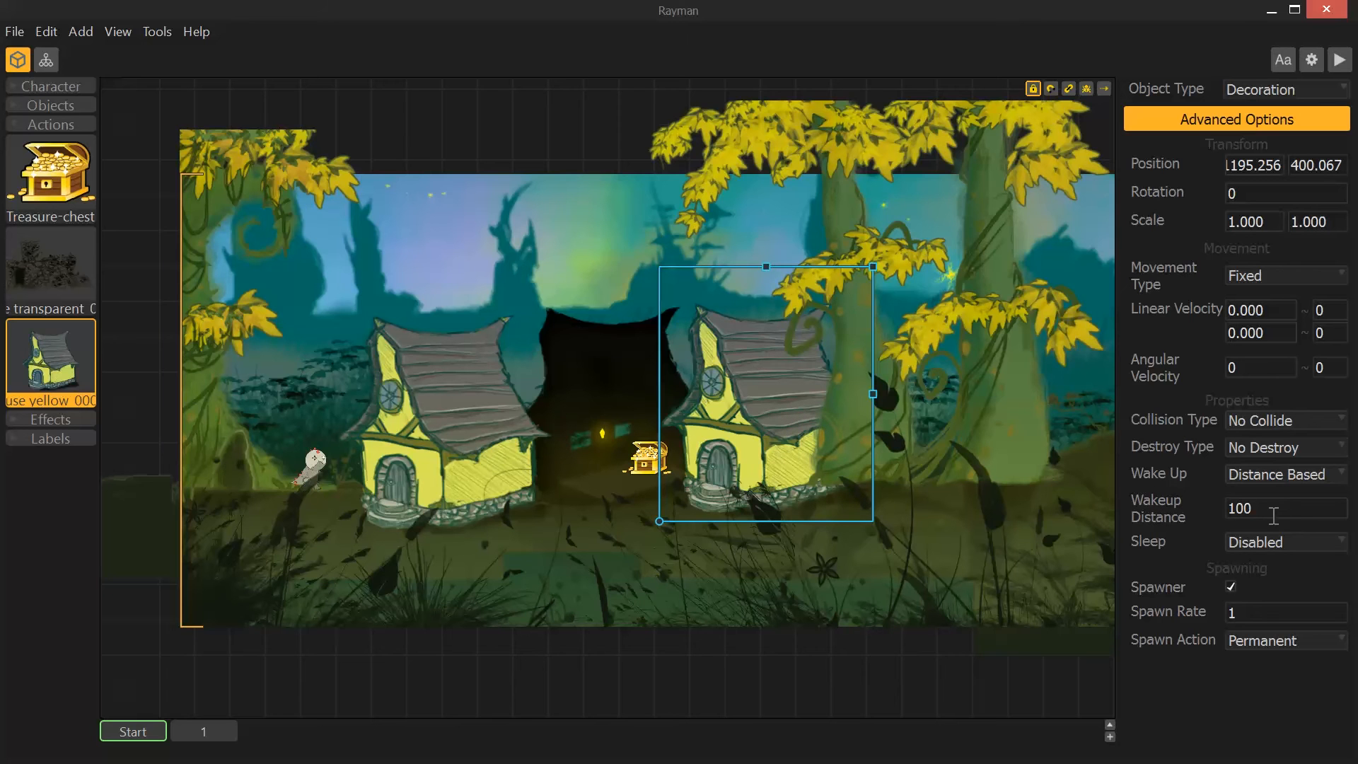
mouse_move(1213, 470)
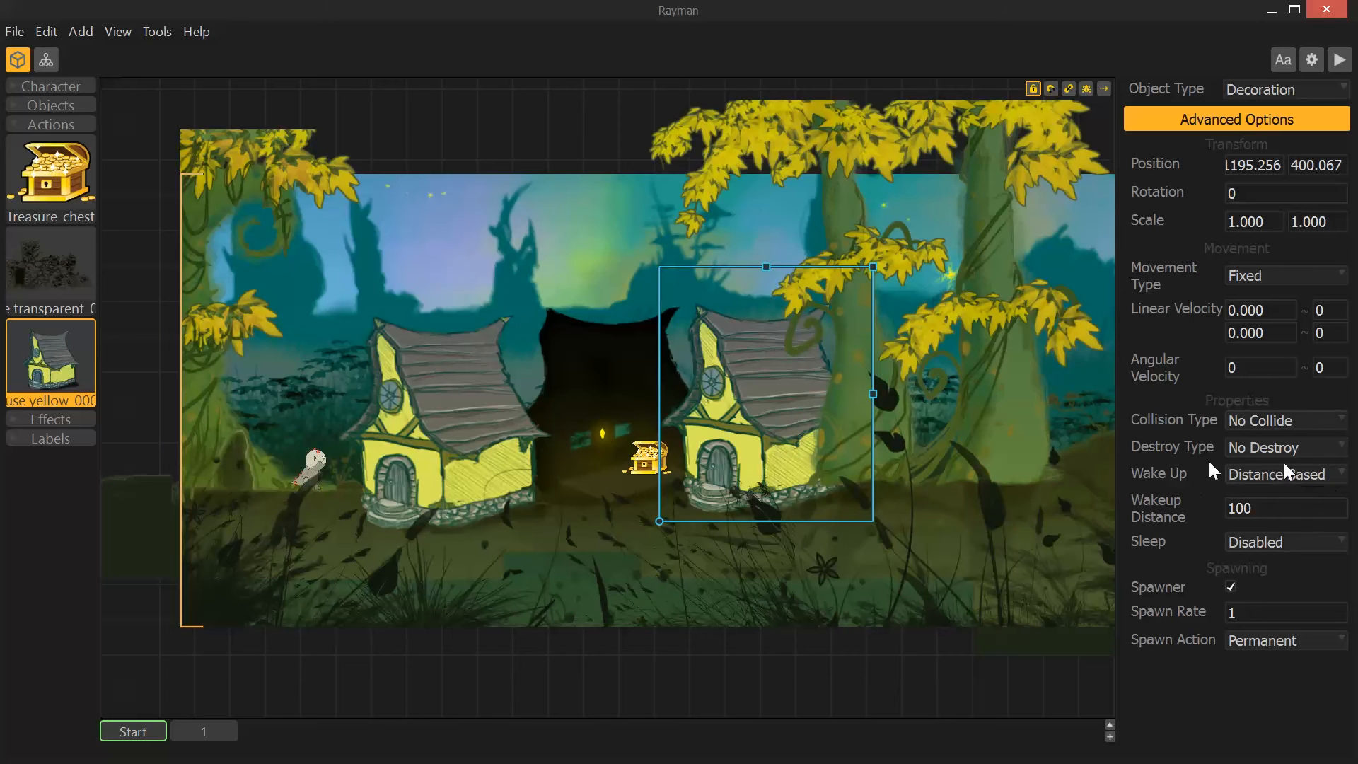
mouse_move(1247, 130)
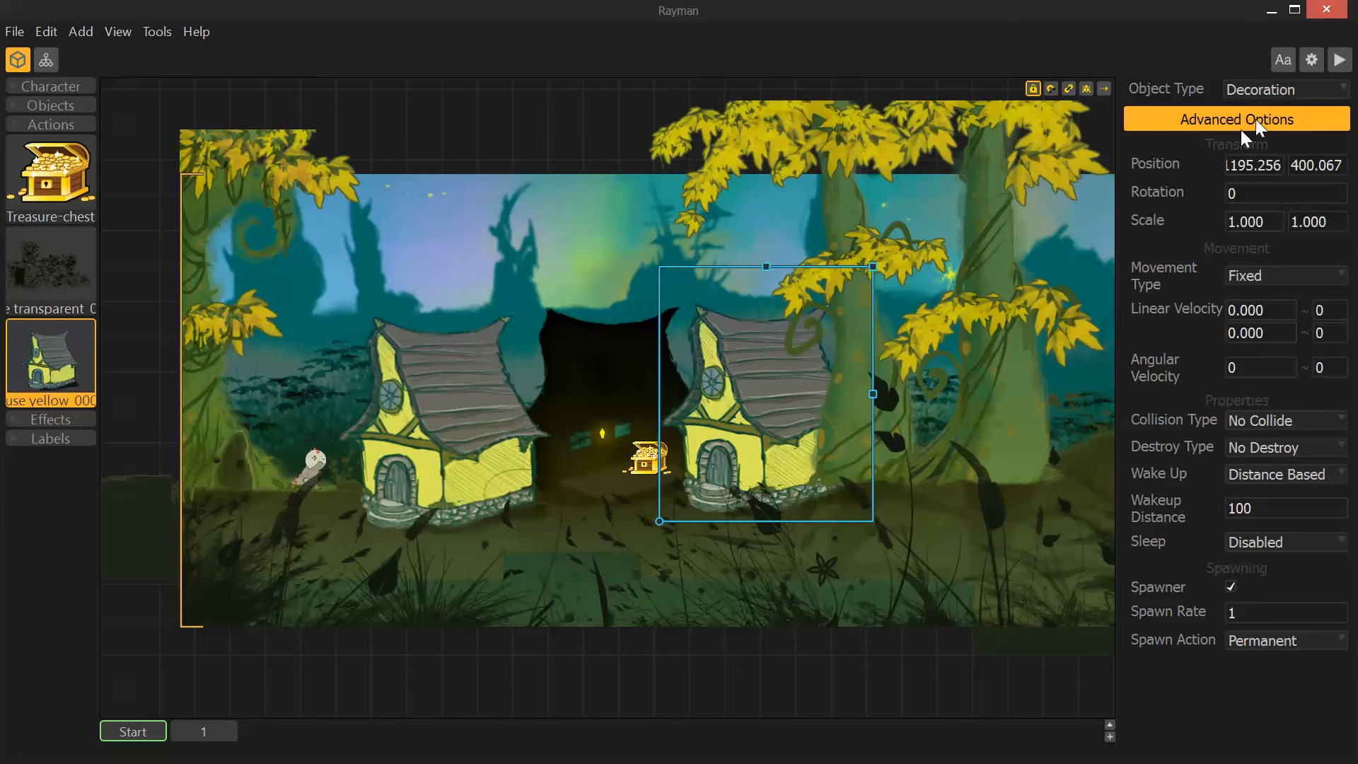
mouse_move(755, 454)
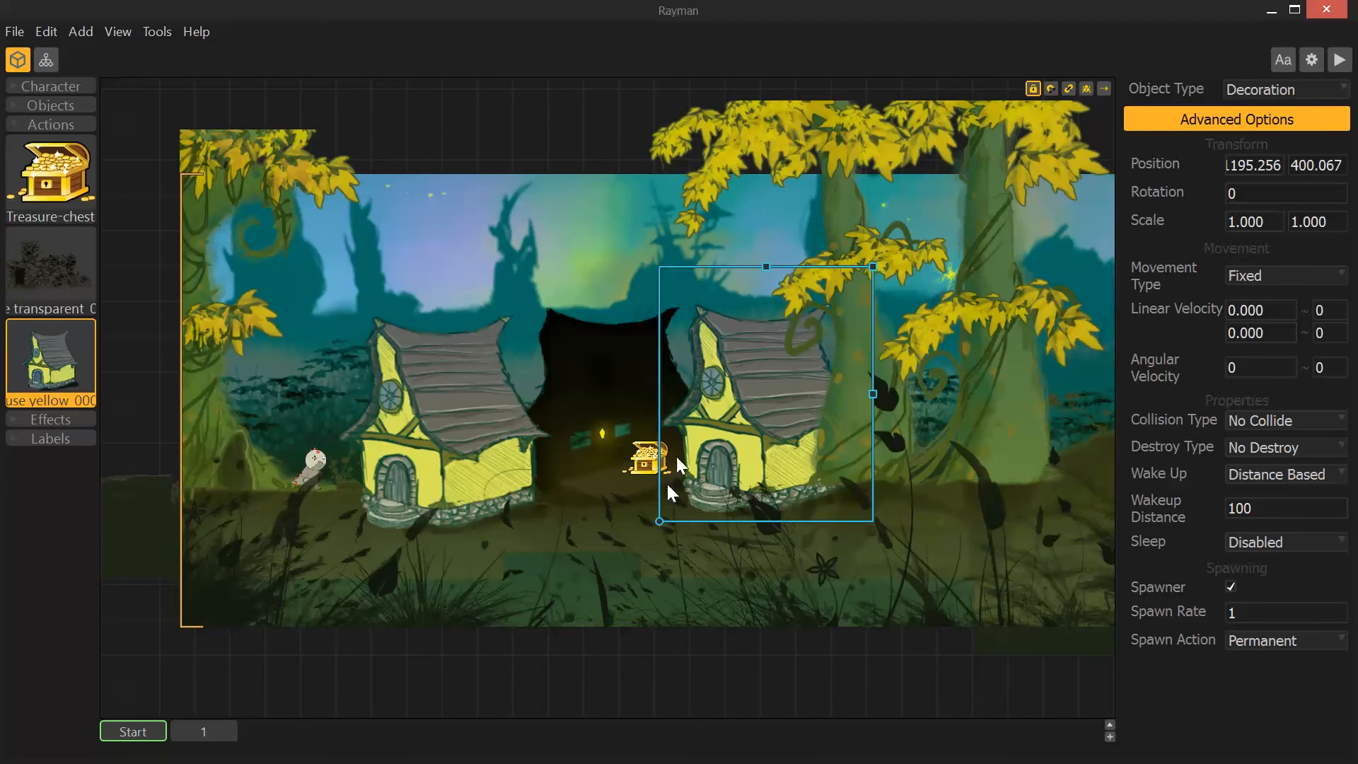
mouse_move(697, 458)
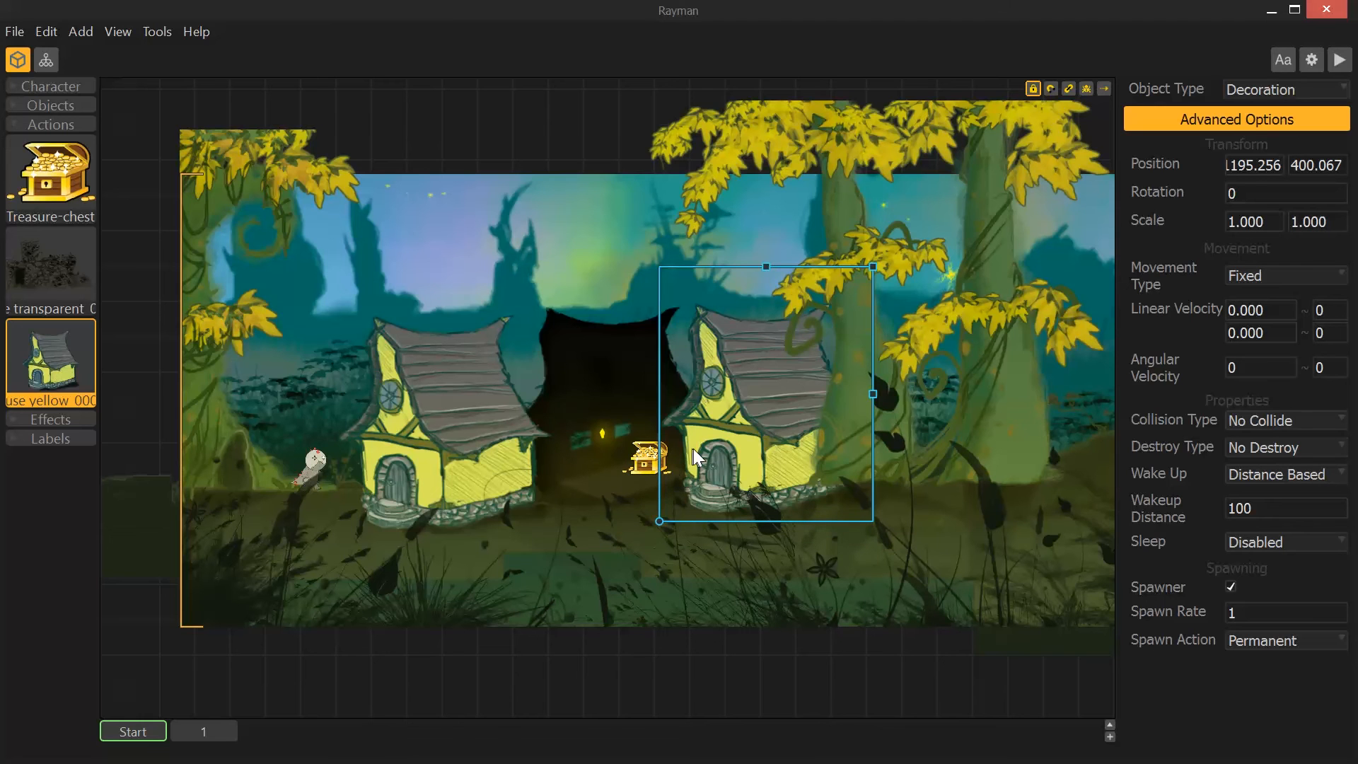
mouse_move(630, 479)
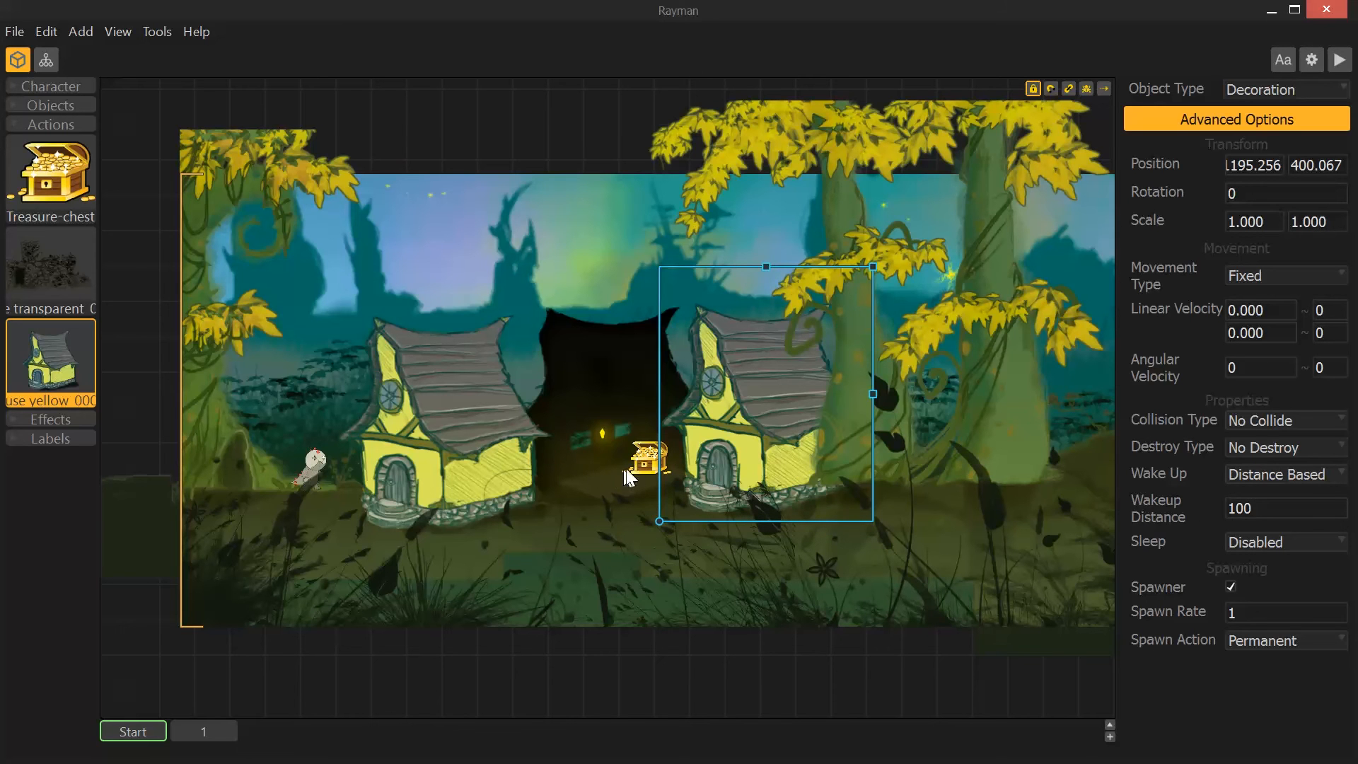
mouse_move(579, 421)
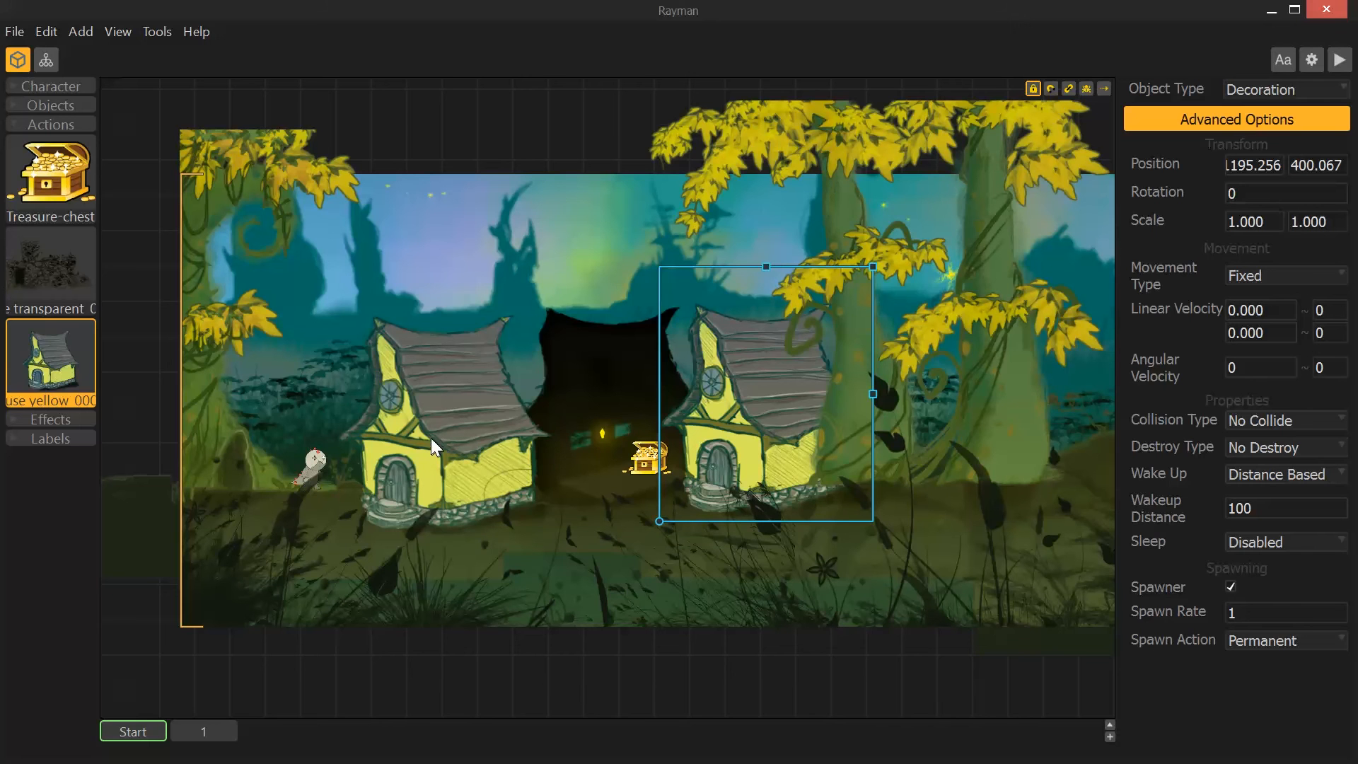
mouse_move(919, 455)
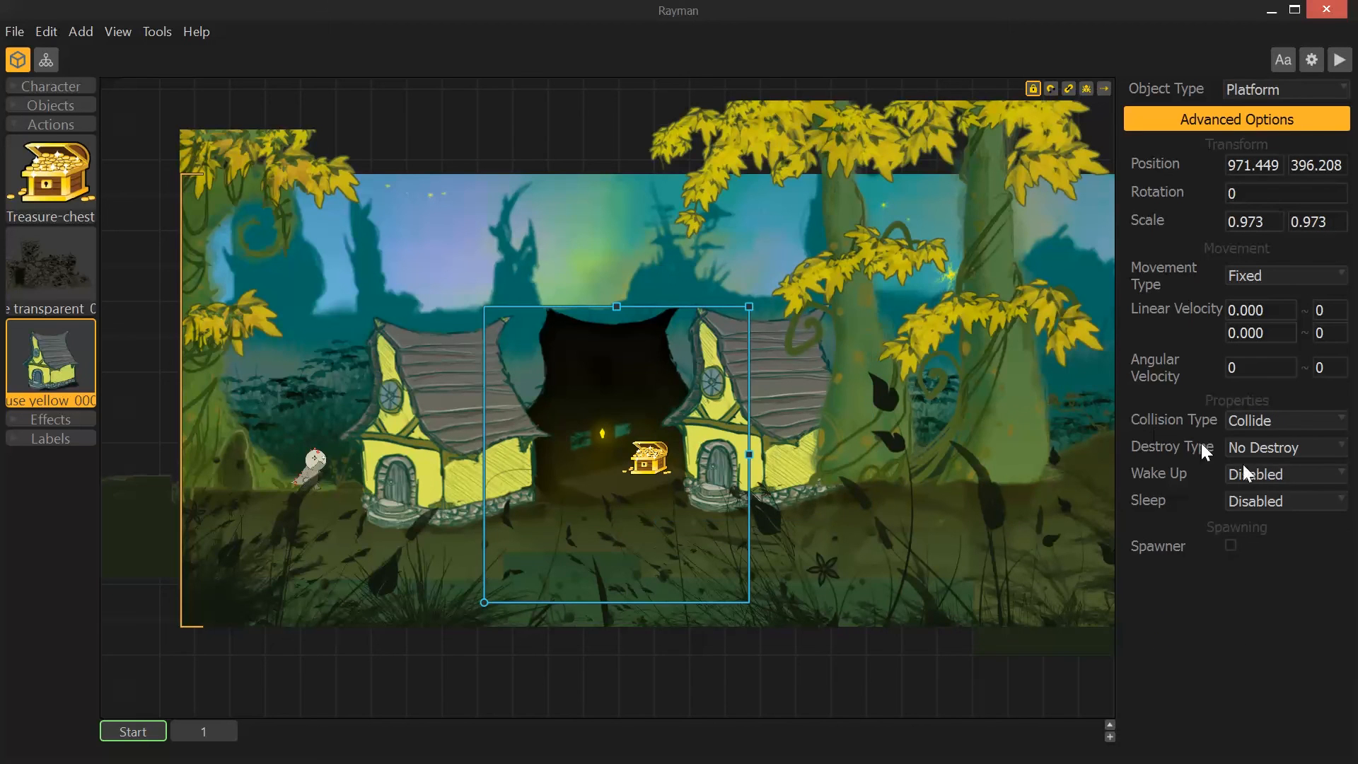
mouse_move(1290, 111)
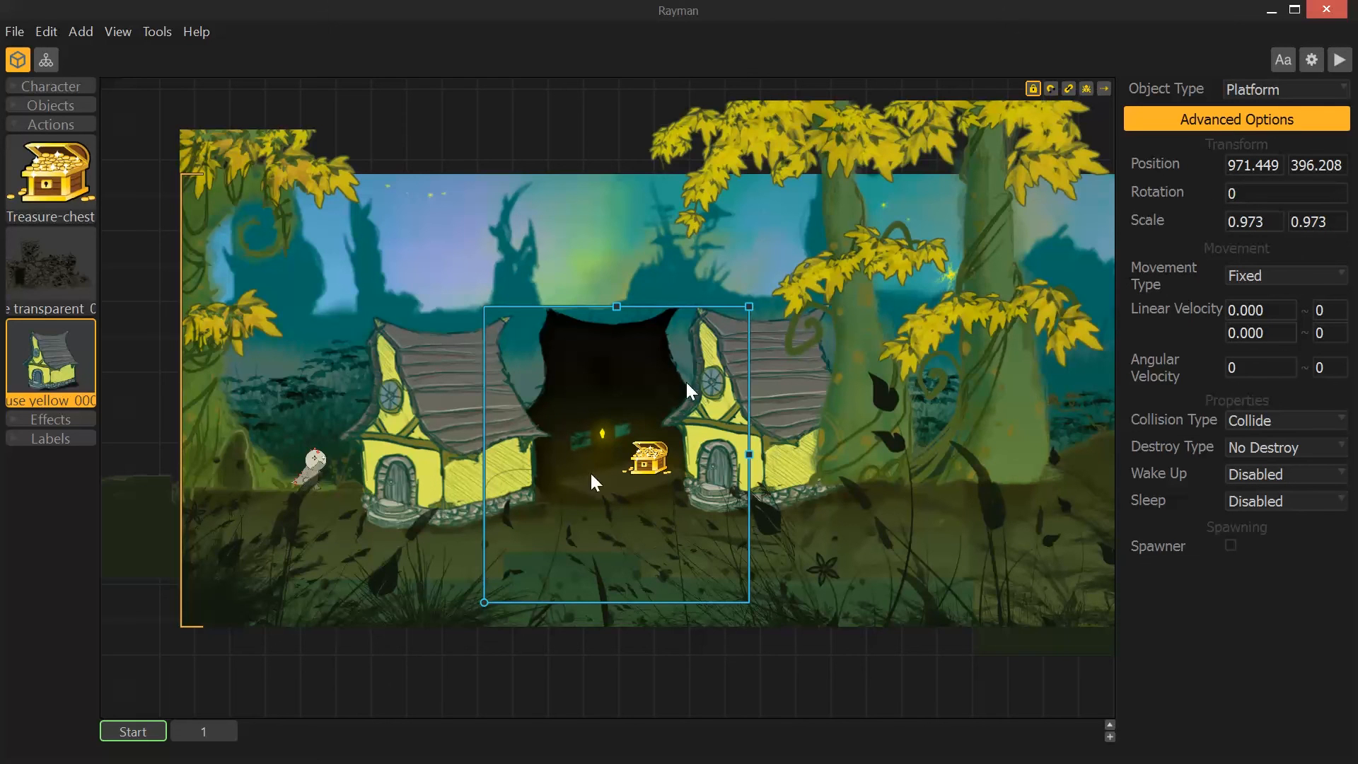
mouse_move(69, 120)
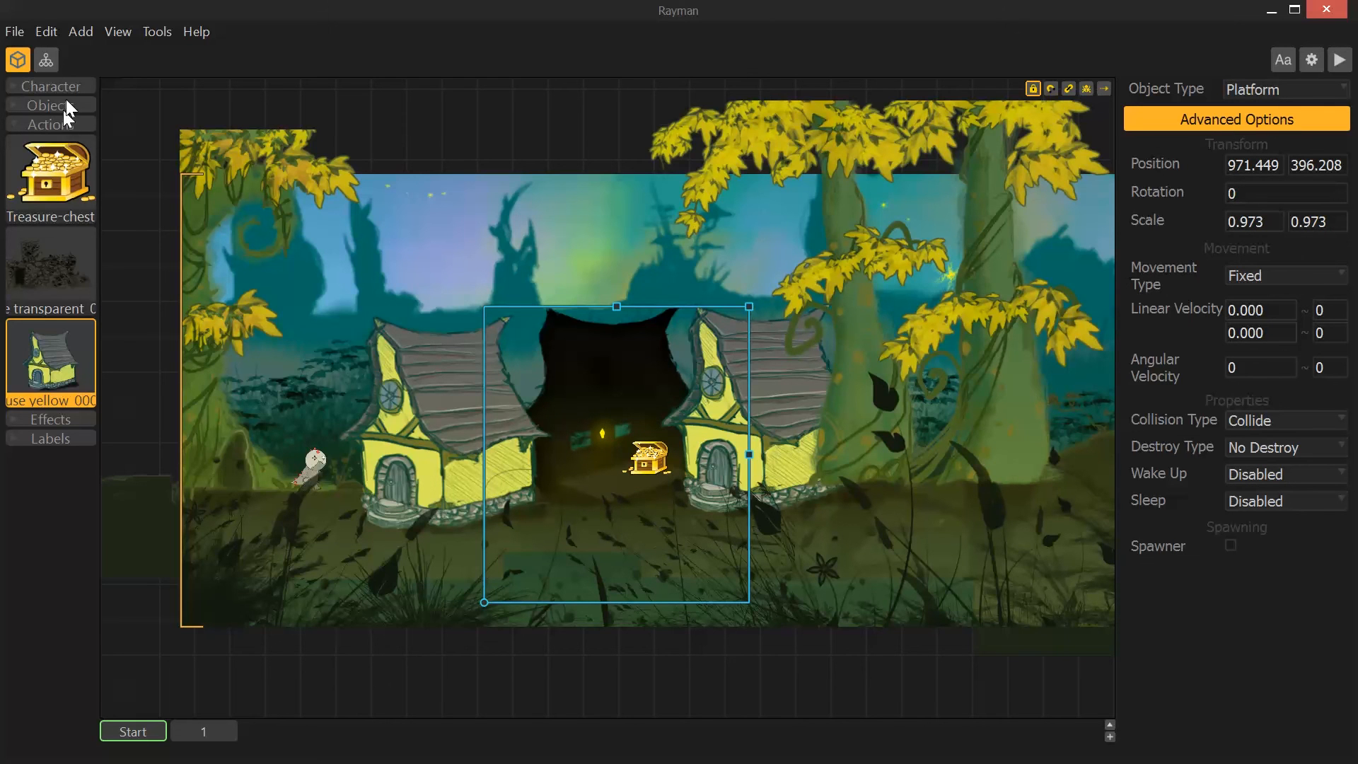
- Edit the house black collision shape into a thin polygon along its base
scroll("down", 3)
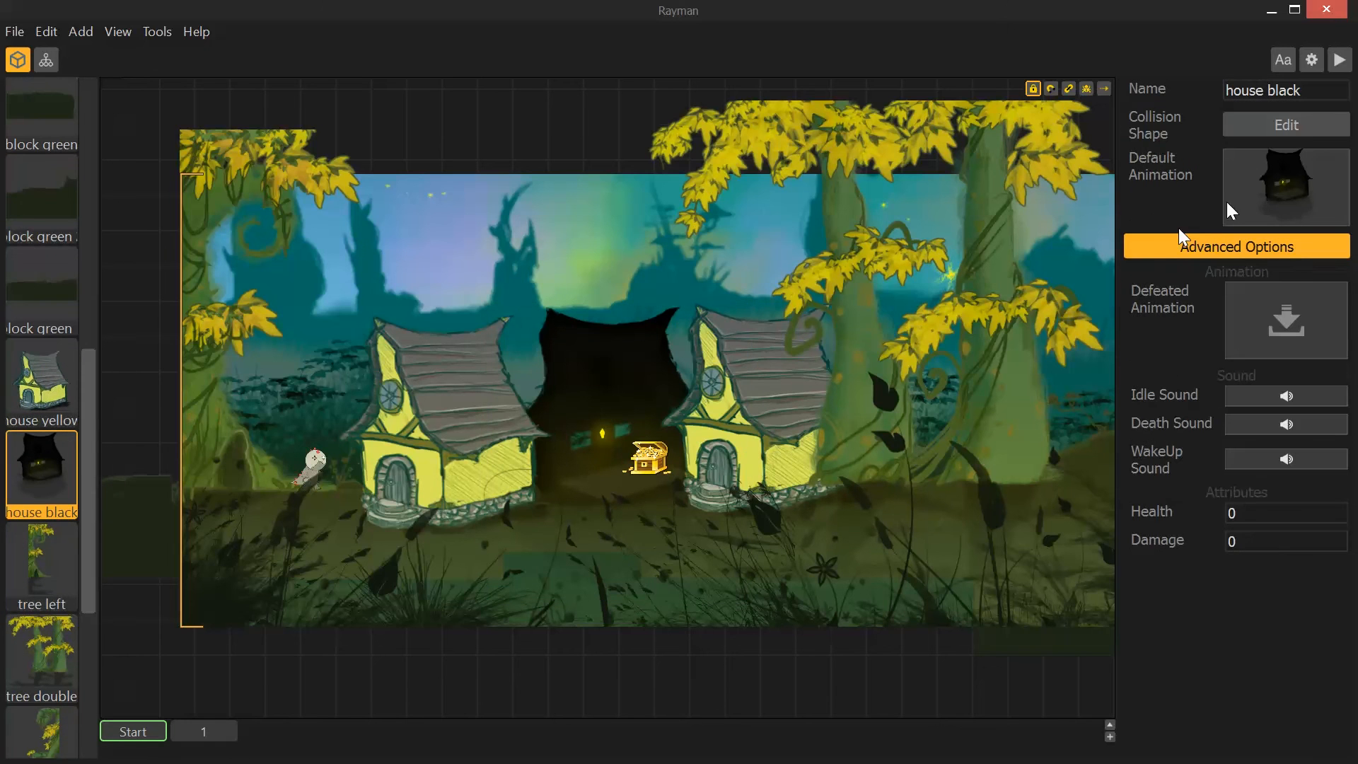
left_click(1284, 125)
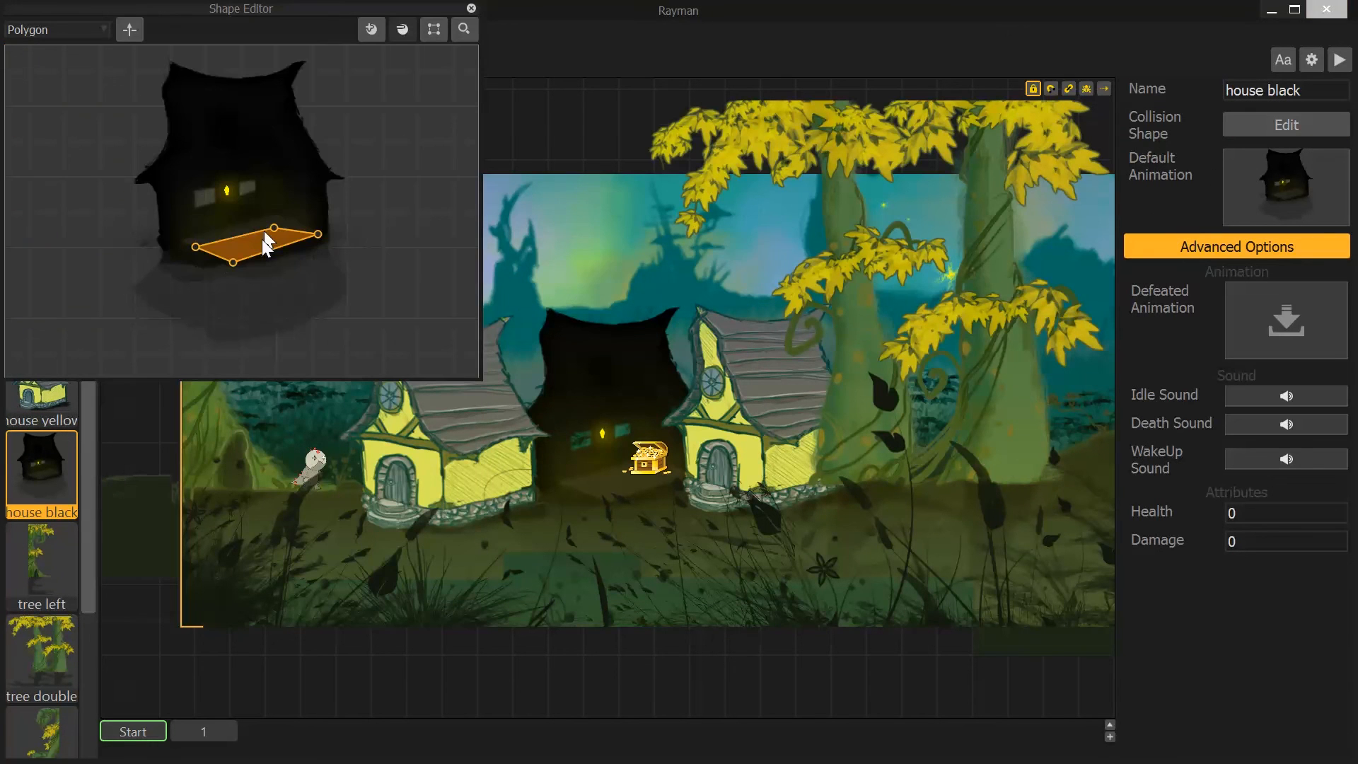
left_click(472, 8)
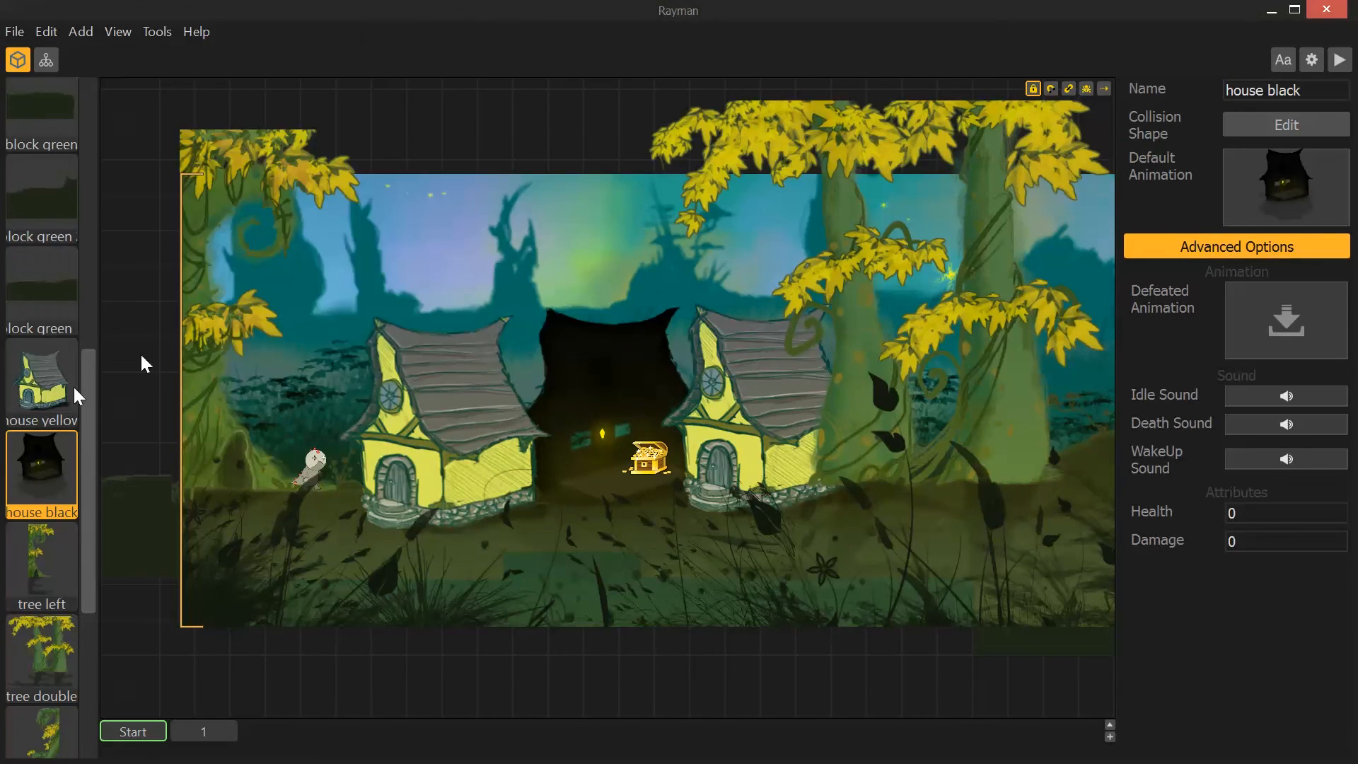
- Draw the house yellow collision polygon over its walls and door in Shape Editor
left_click(41, 381)
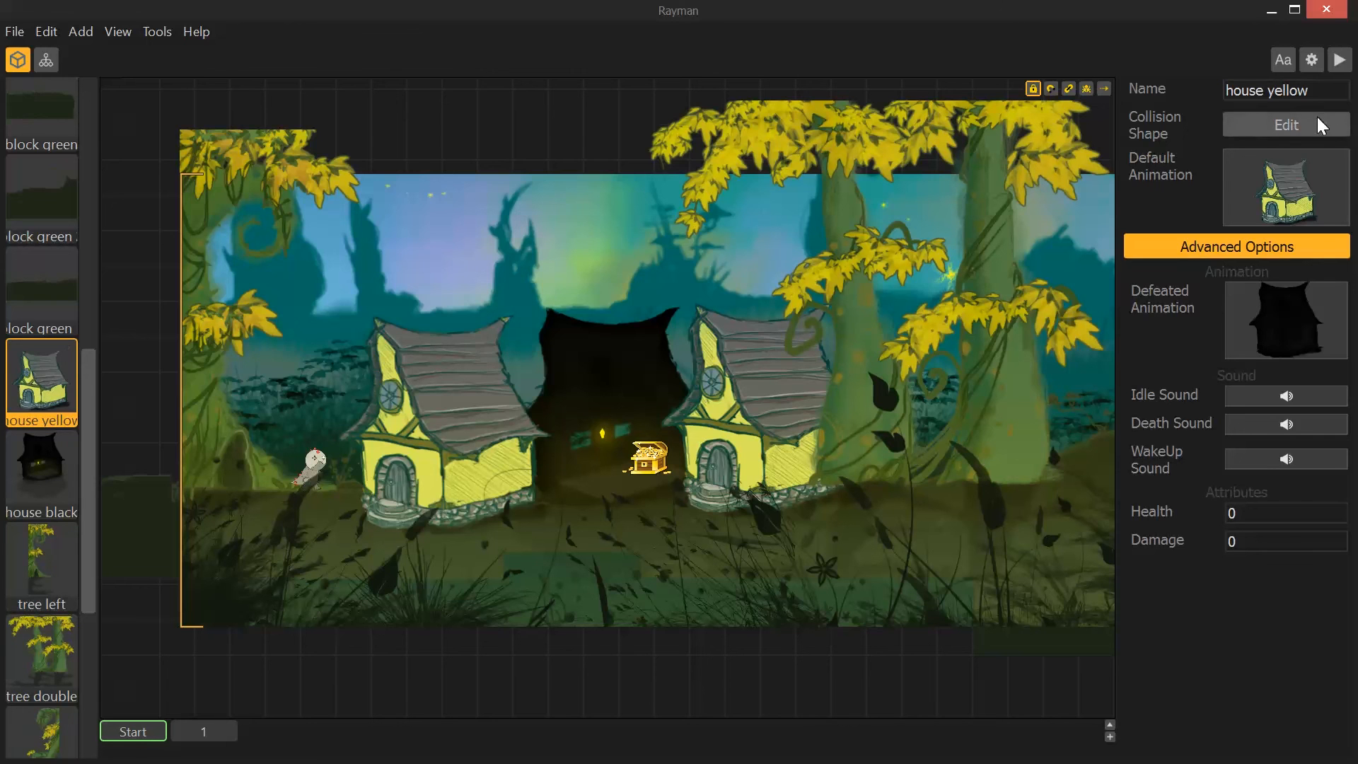
left_click(1285, 125)
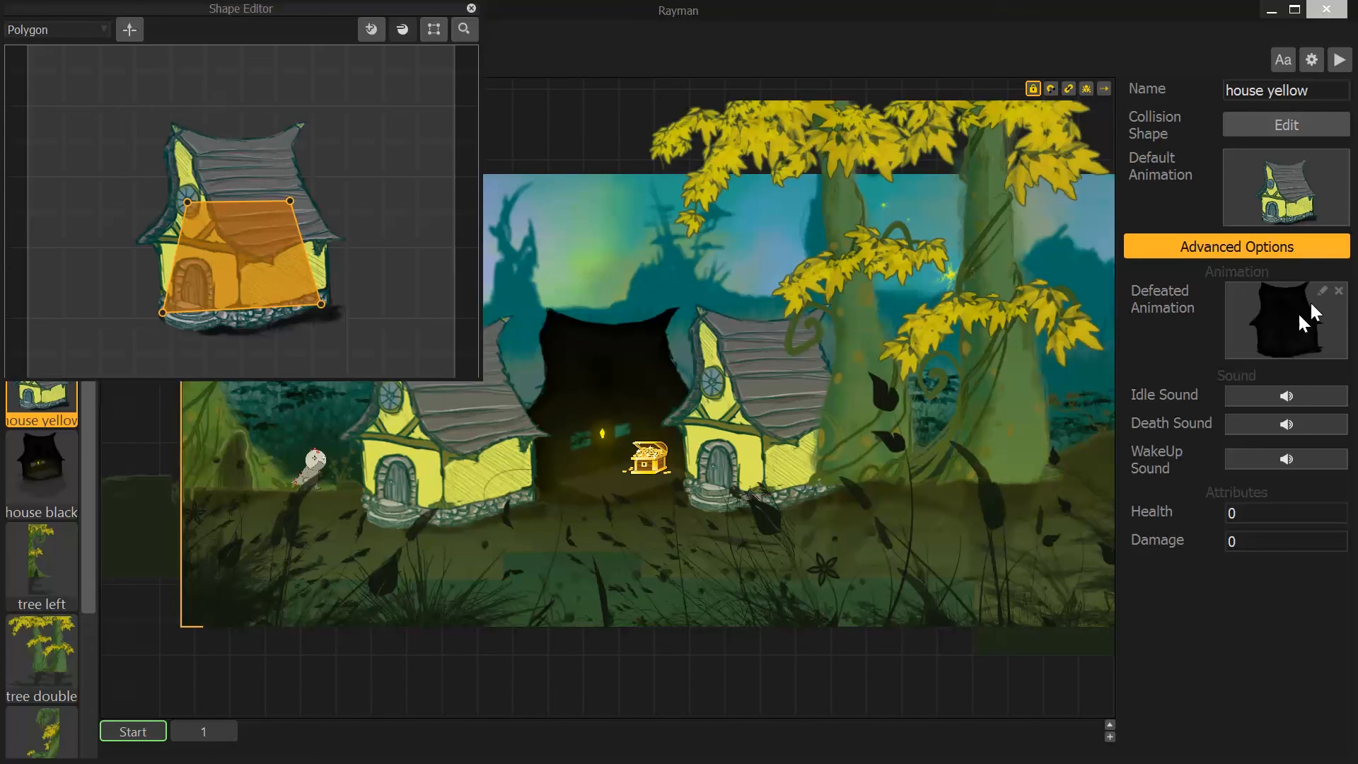
mouse_move(1274, 368)
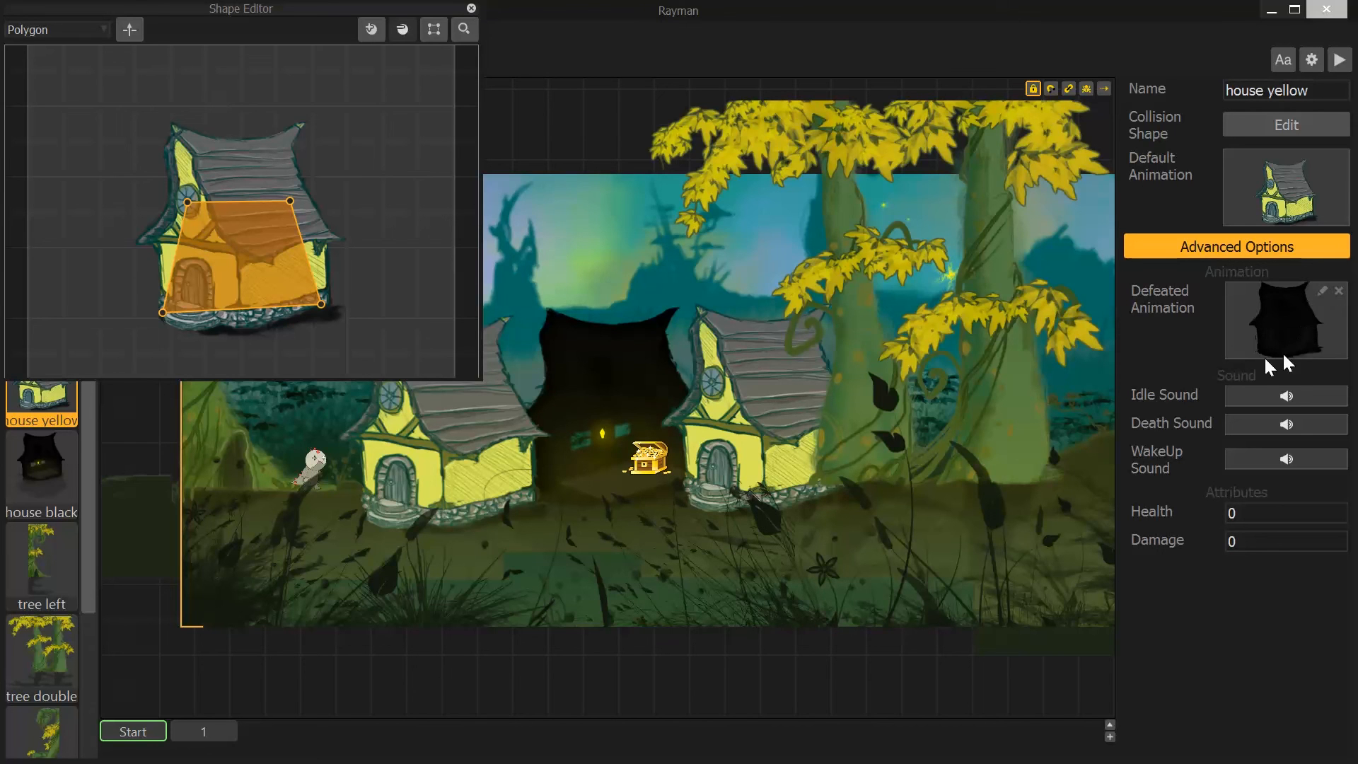
mouse_move(771, 398)
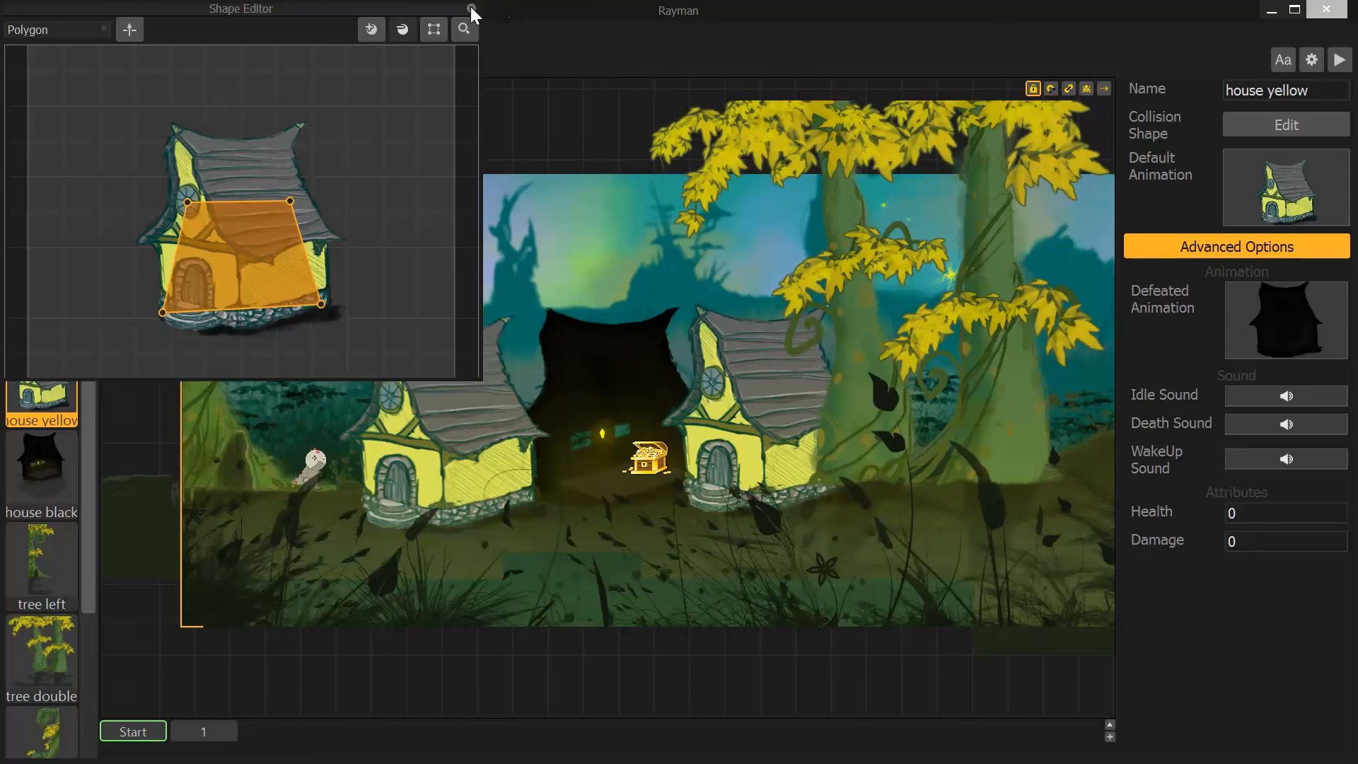
left_click(471, 12)
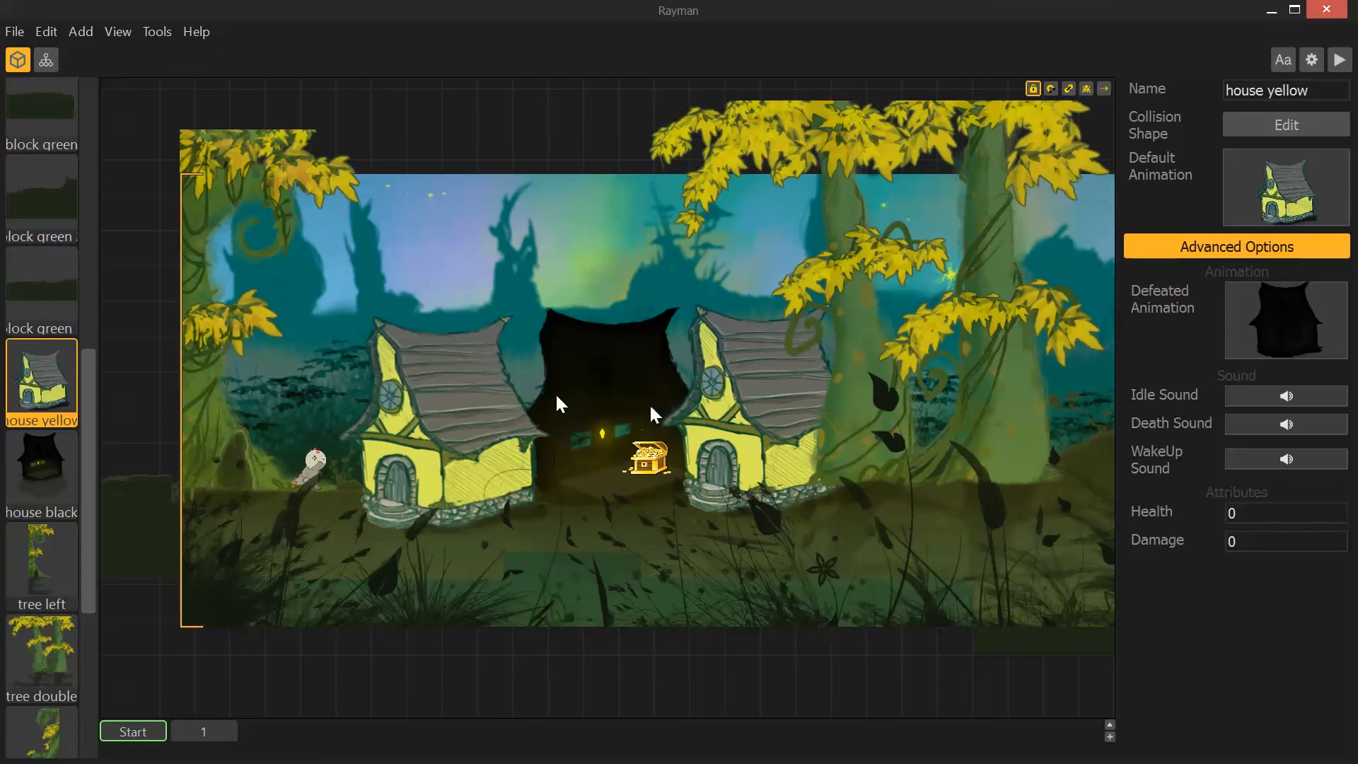
- Drag the yellow house off the black house to the scene centre, about 586, 271
left_click(628, 390)
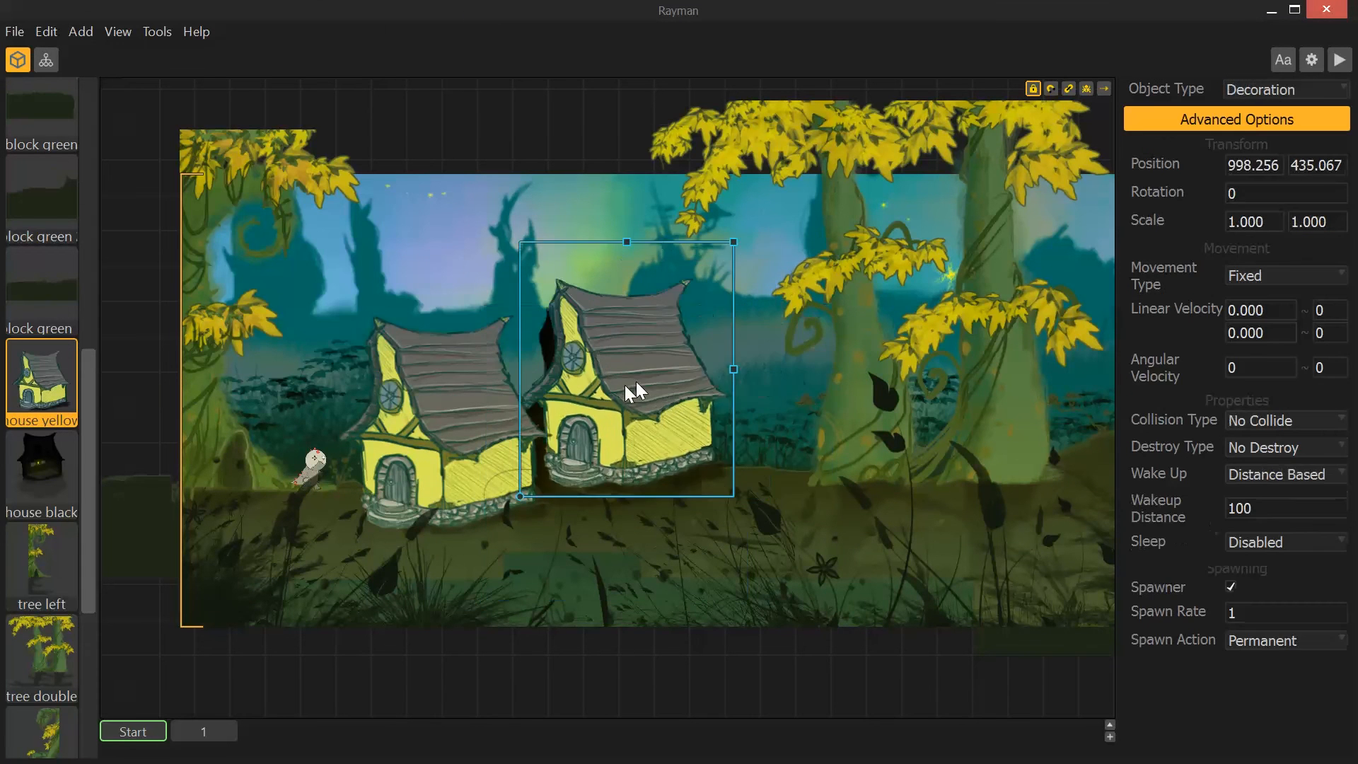
left_click_drag(633, 390, 628, 416)
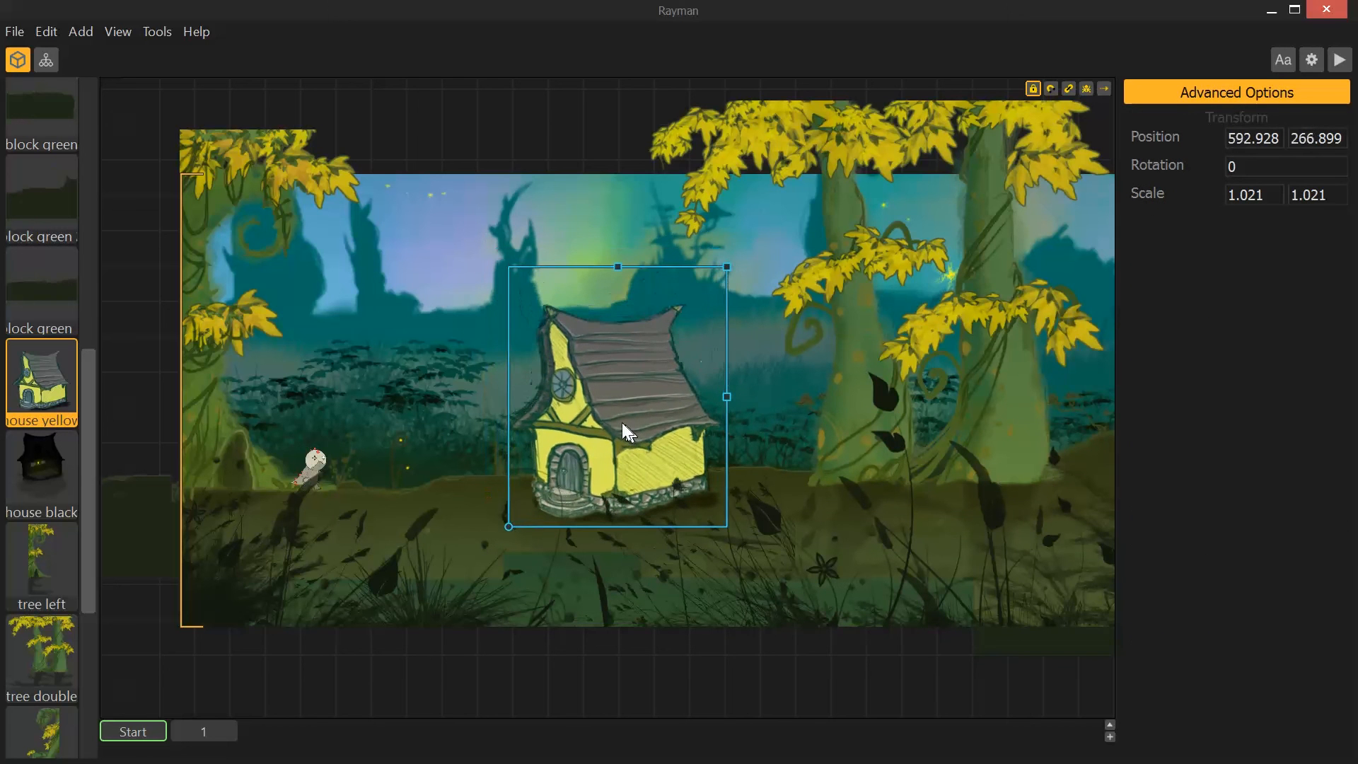
left_click_drag(626, 431, 601, 437)
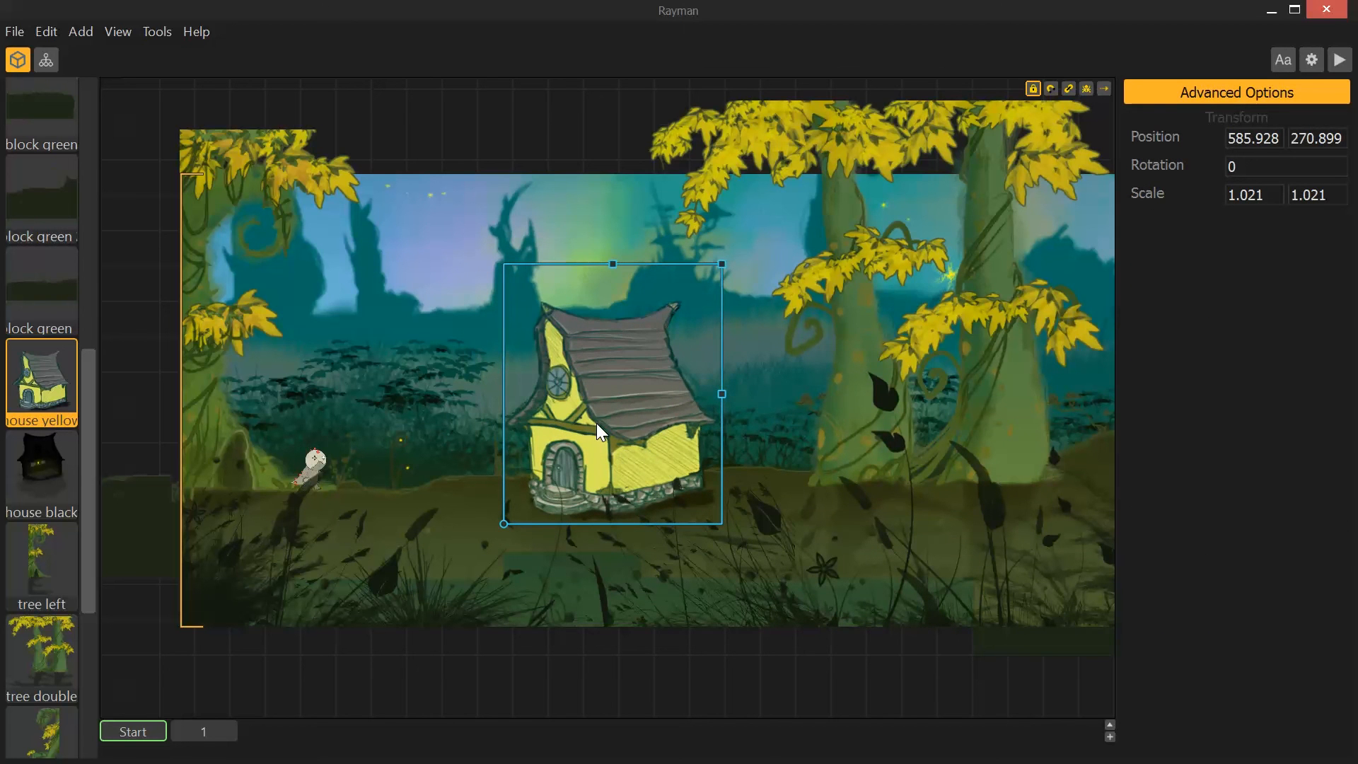
mouse_move(393, 479)
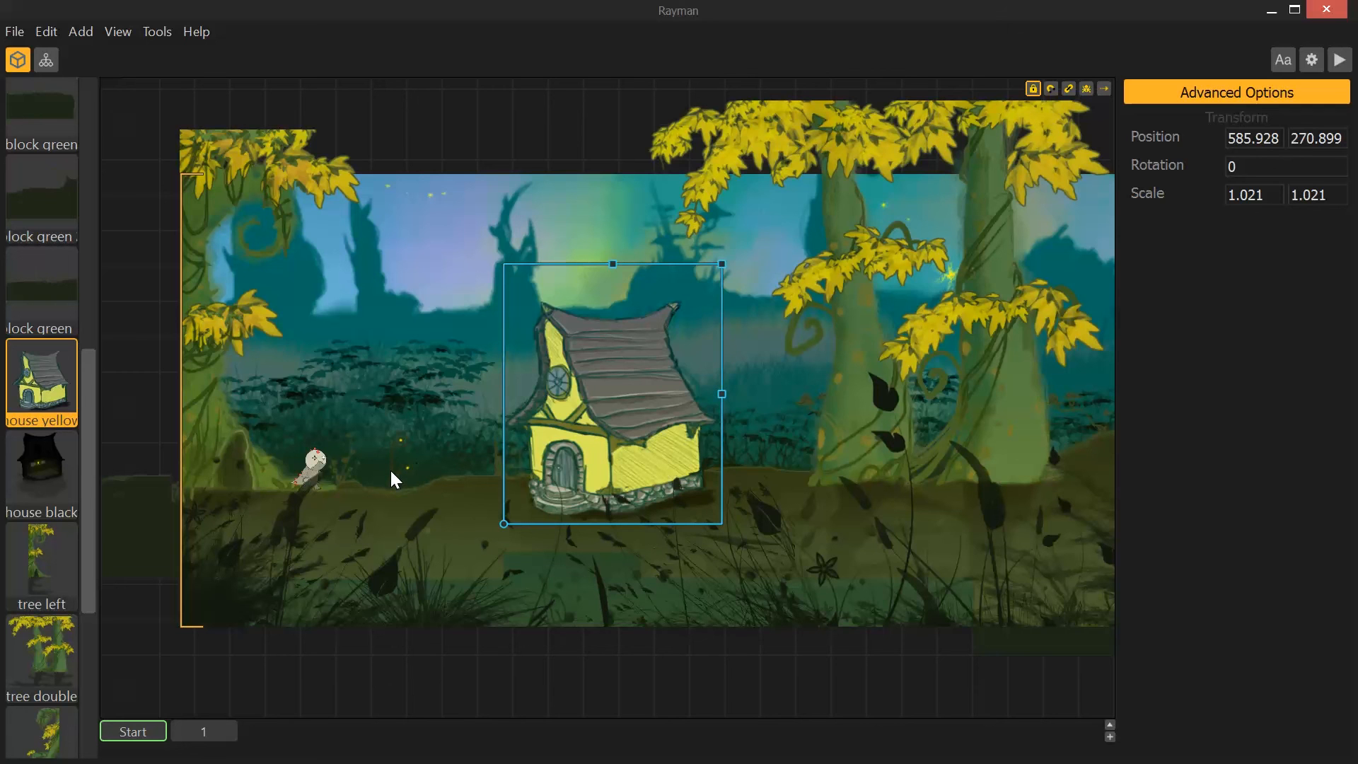
mouse_move(866, 505)
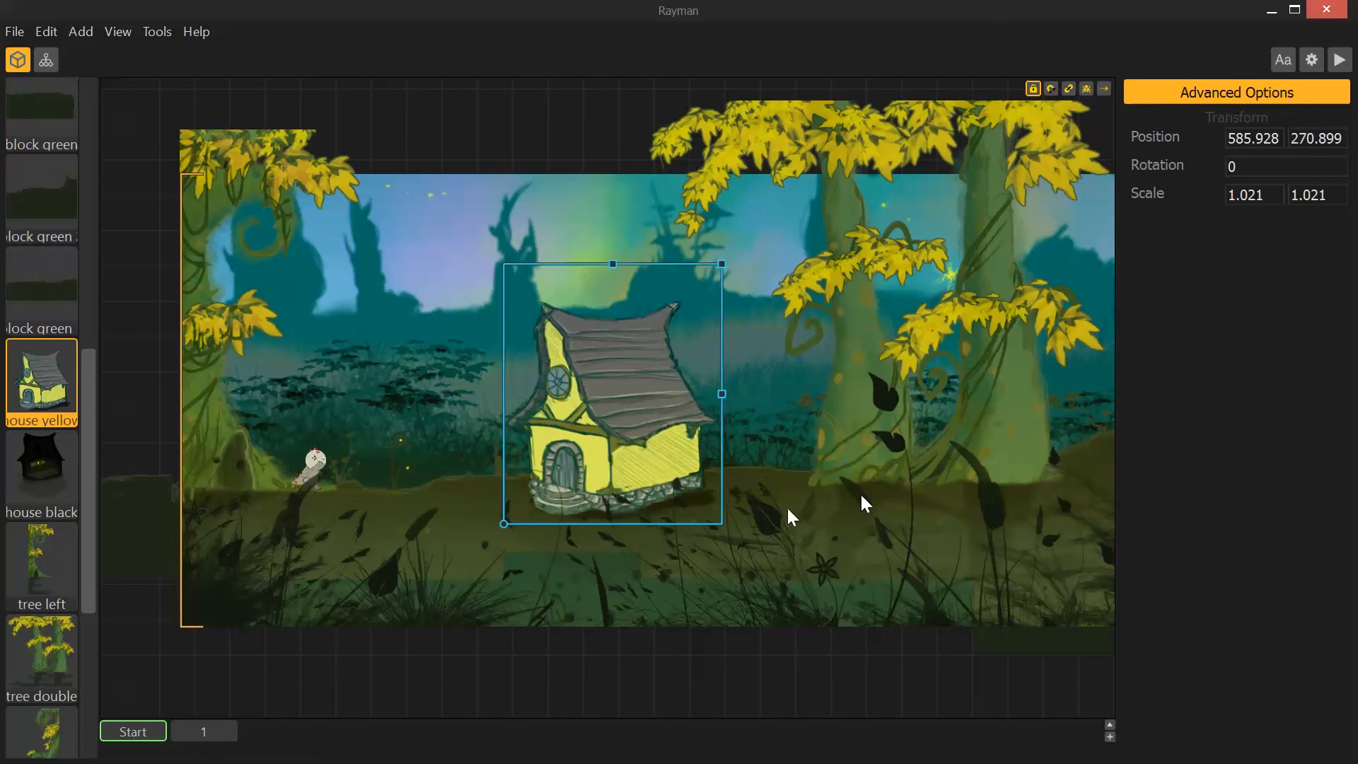
mouse_move(518, 385)
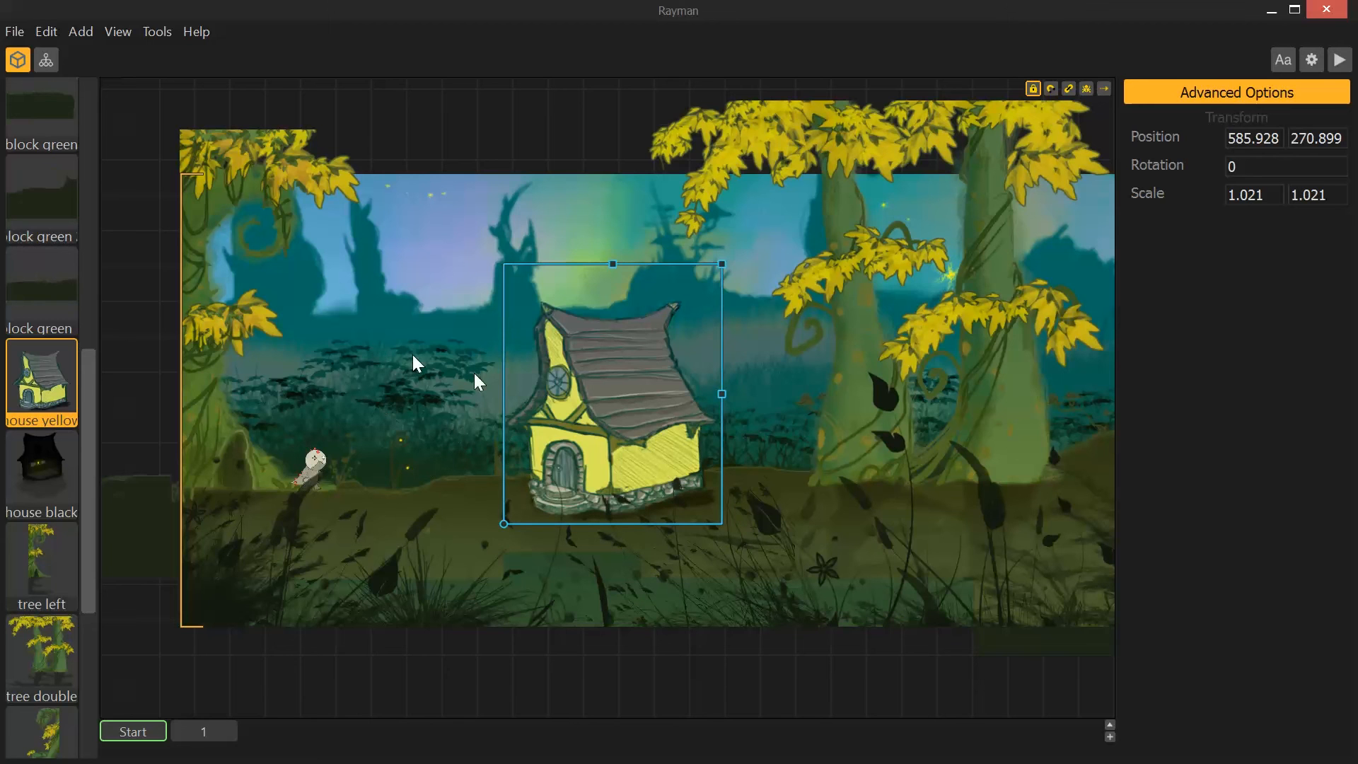
mouse_move(447, 277)
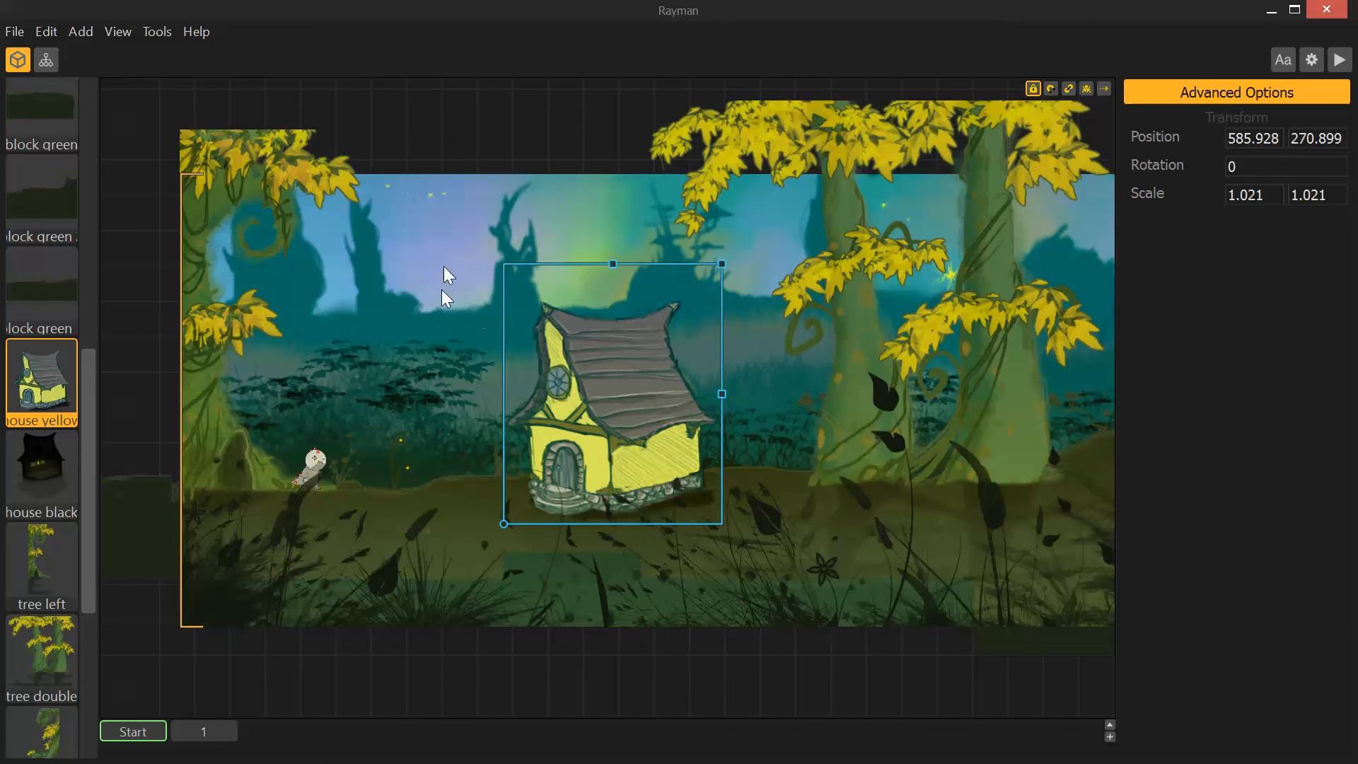
mouse_move(460, 336)
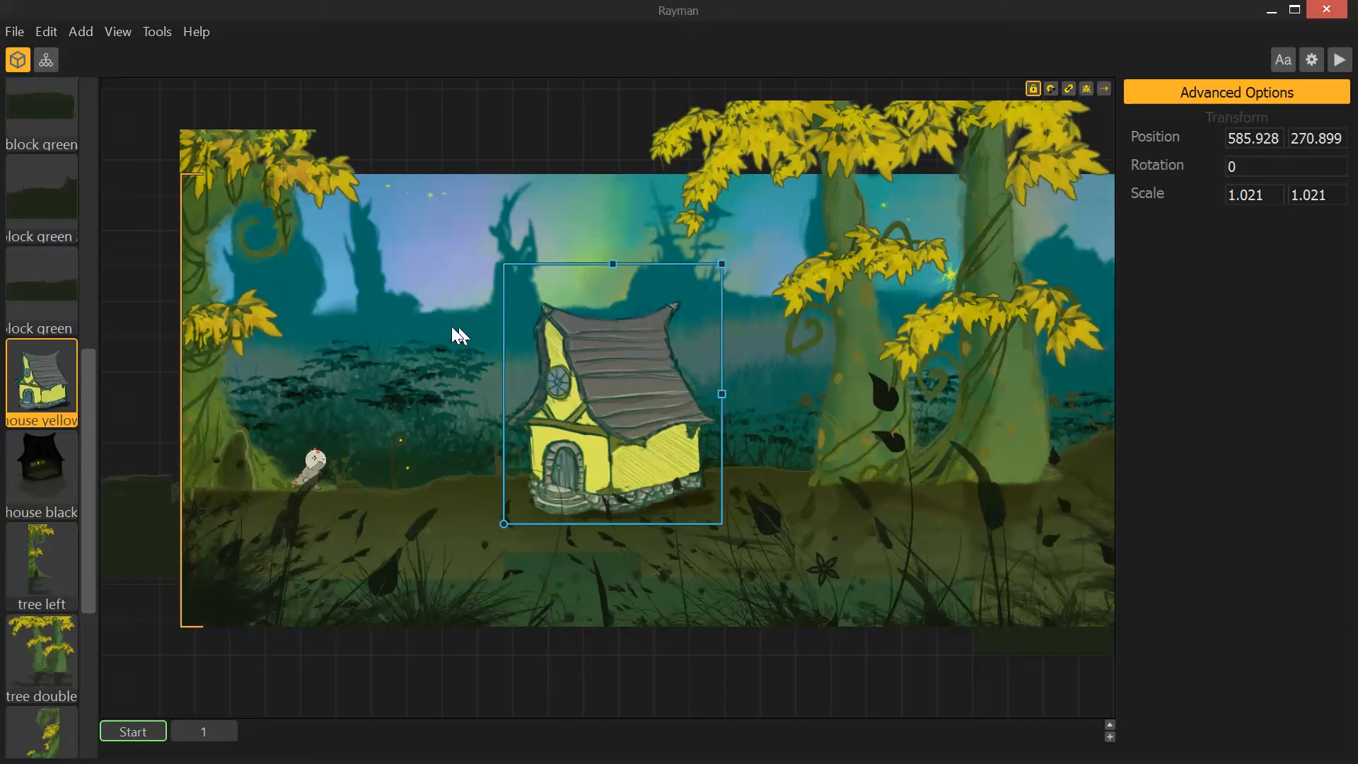